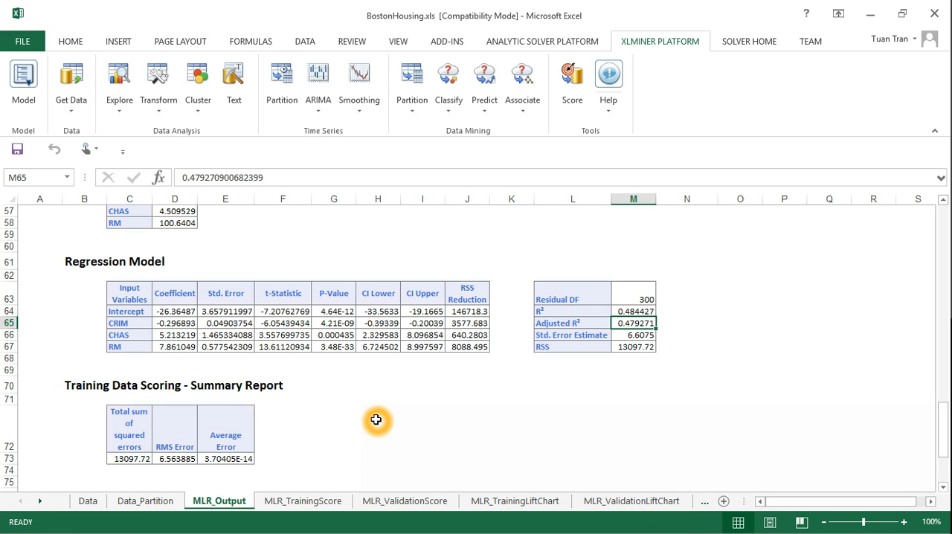
mouse_move(341, 425)
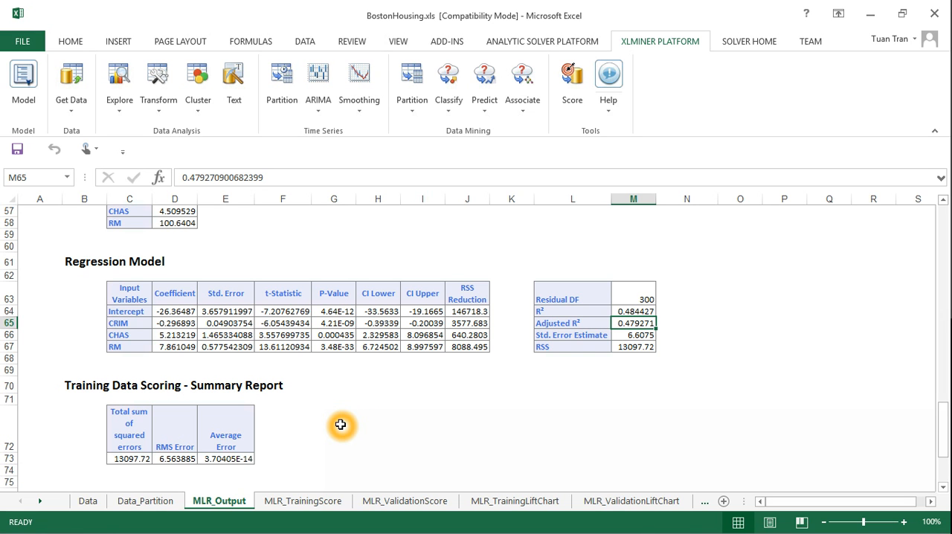
mouse_move(330, 424)
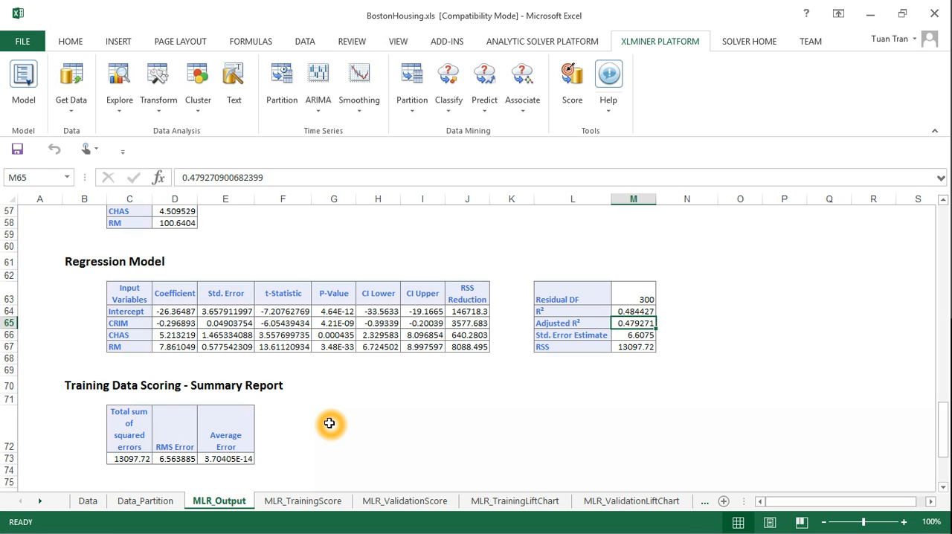
- View the Data_Partition sheet, glance at the original Boston housing Data sheet, and return
click(145, 500)
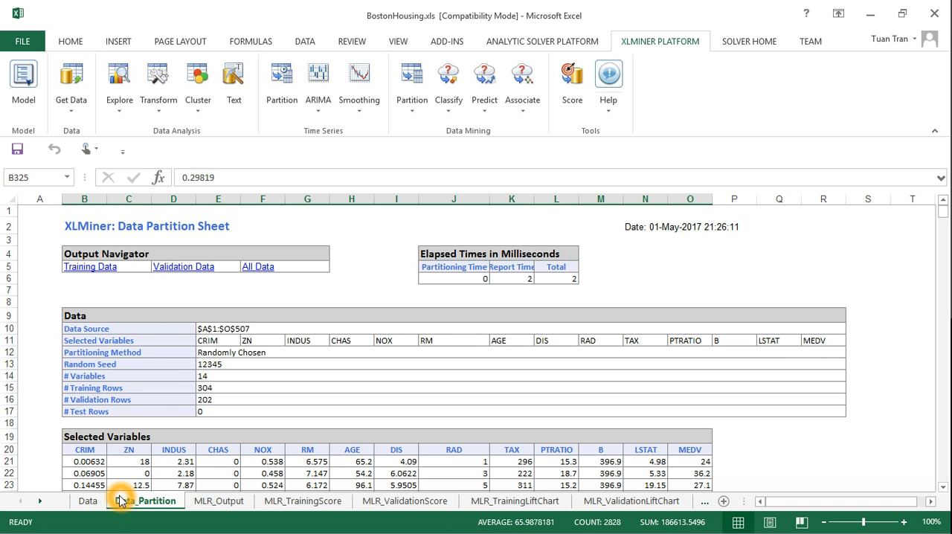
click(87, 500)
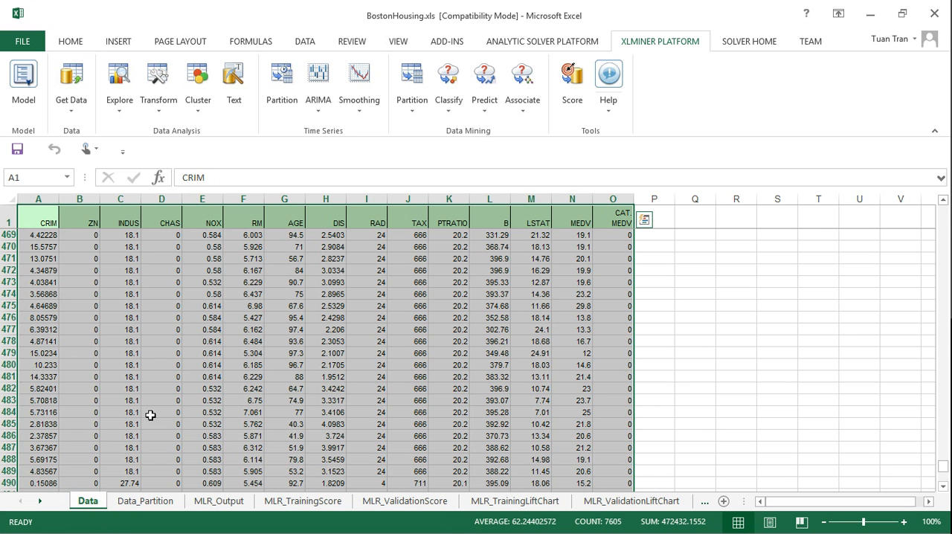
click(145, 500)
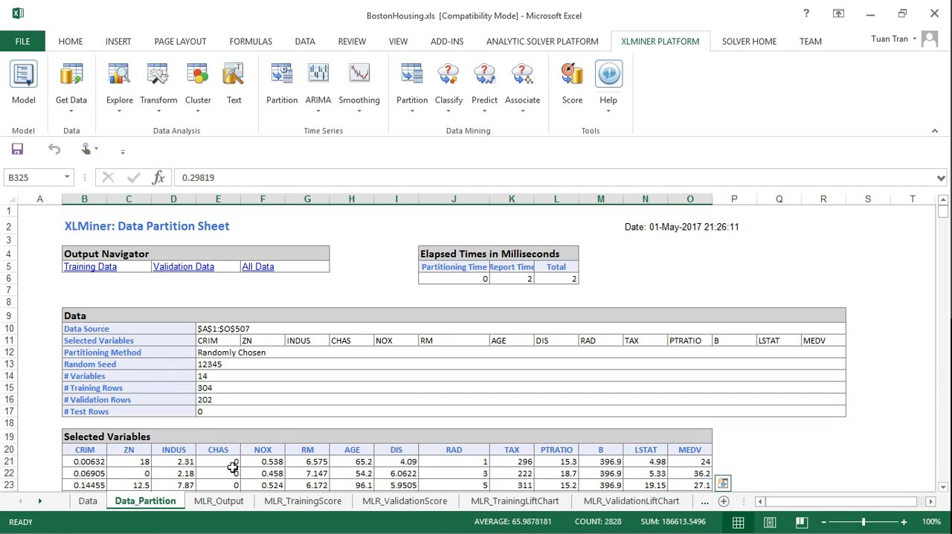
mouse_move(219, 421)
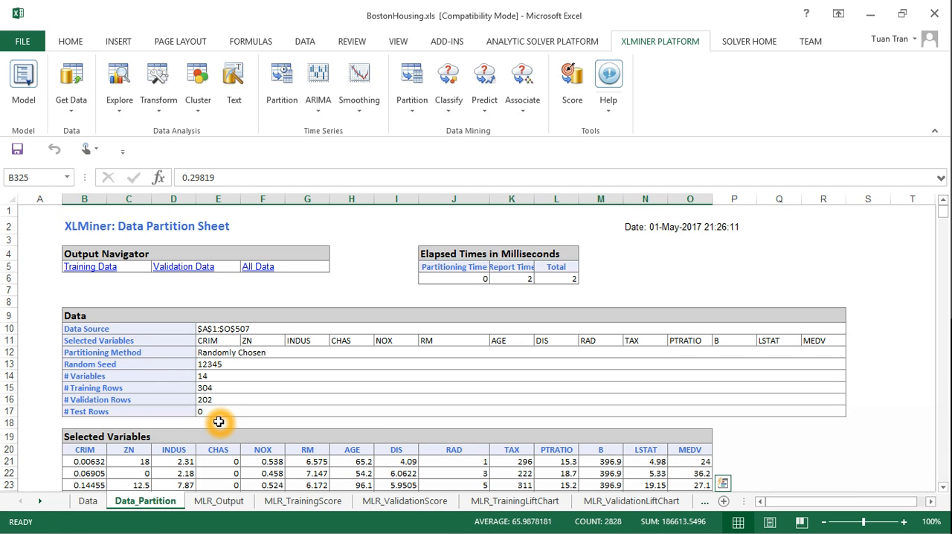
mouse_move(340, 355)
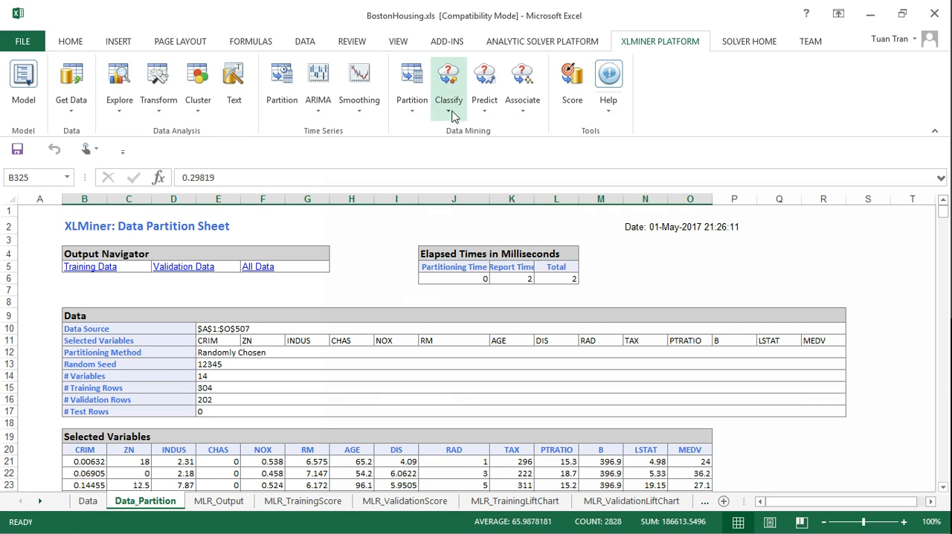
- Start a Multiple Linear Regression with all thirteen predictors selected and MEDV as output
click(484, 84)
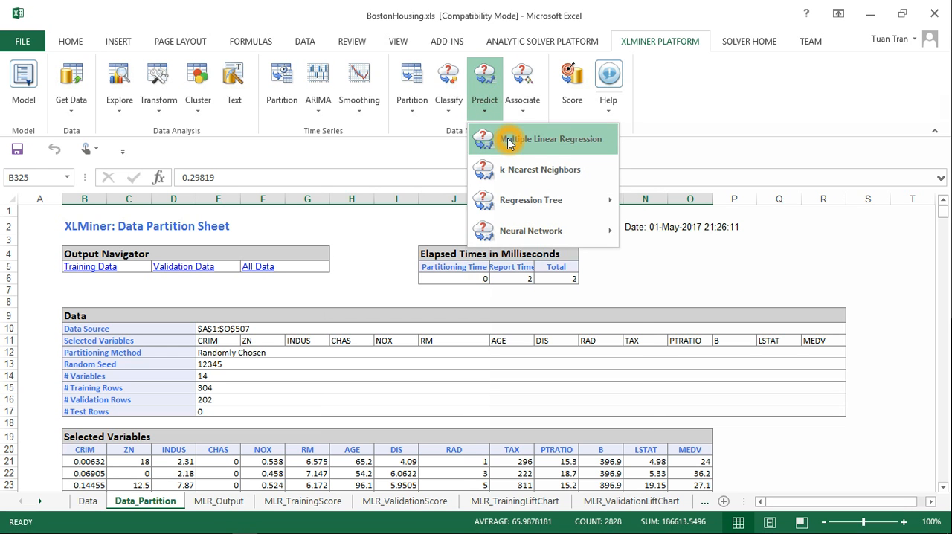
click(551, 139)
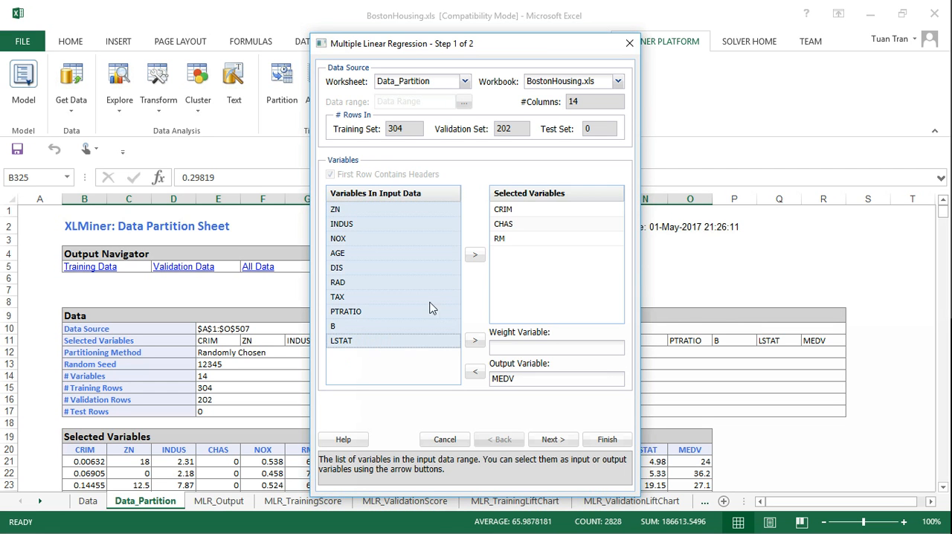
click(474, 254)
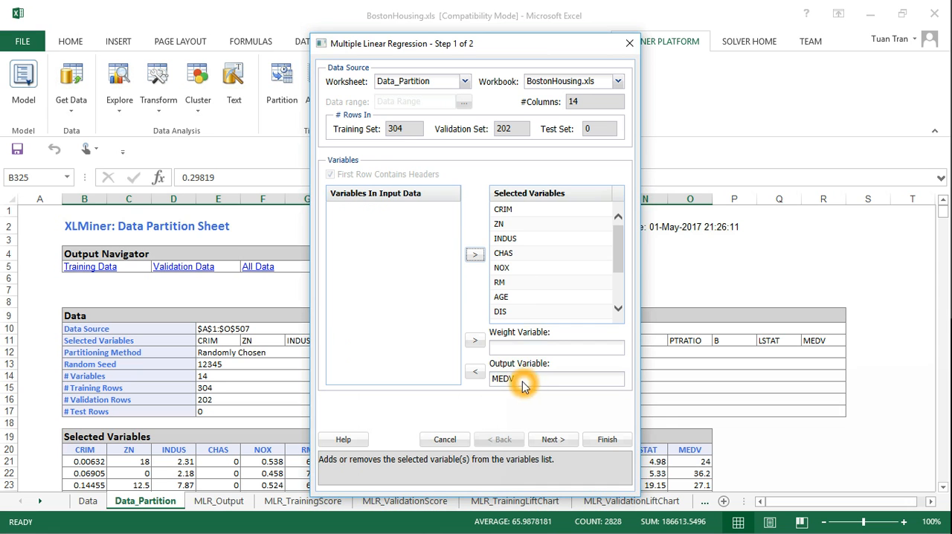
scroll(down, 3)
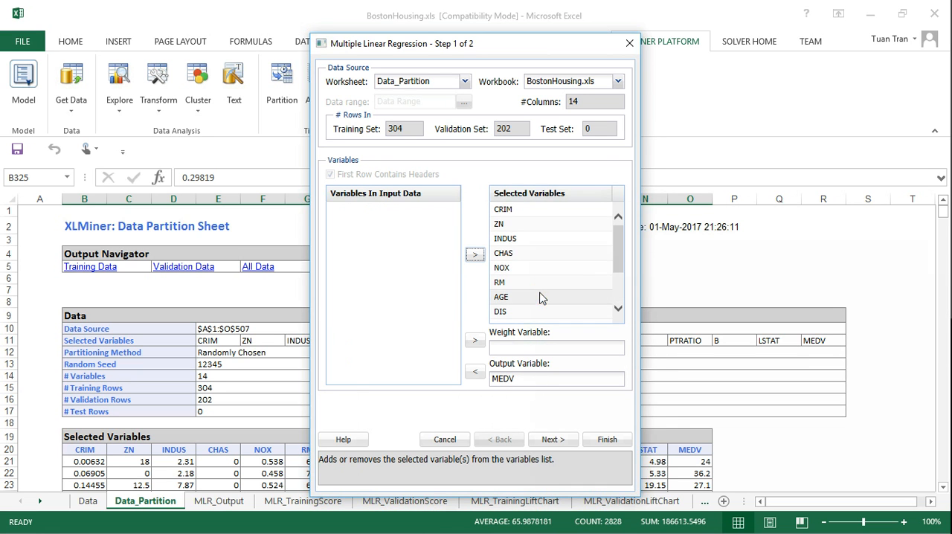
mouse_move(567, 311)
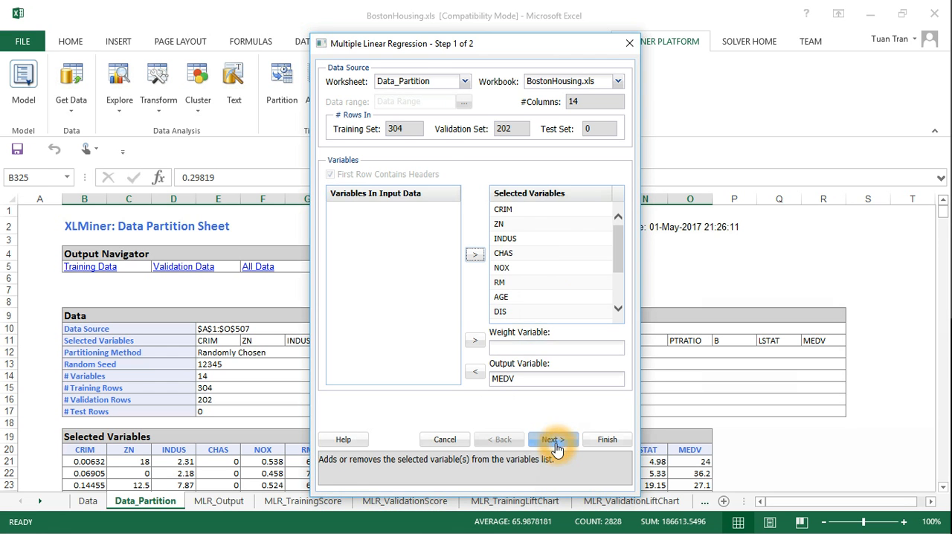
- In step 2, turn on variable selection using the Best Subsets procedure
click(553, 438)
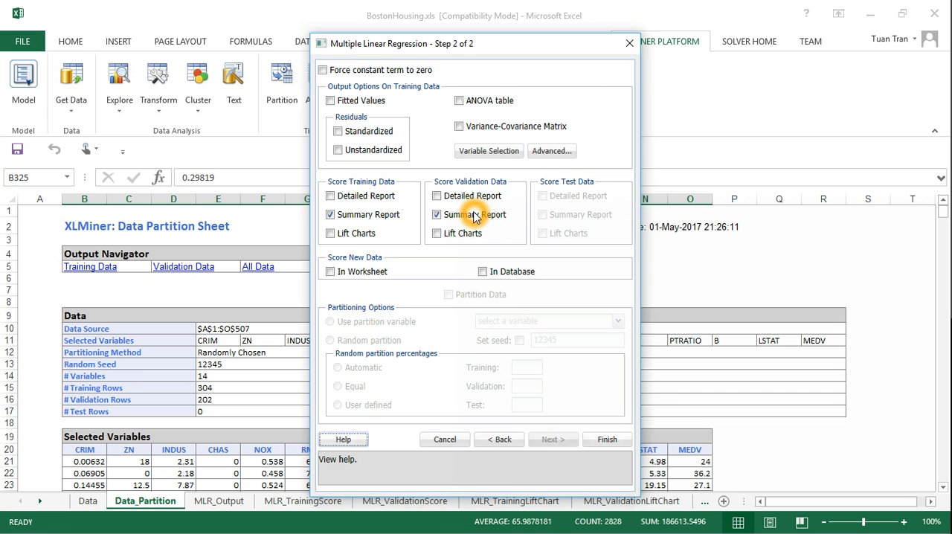
mouse_move(498, 177)
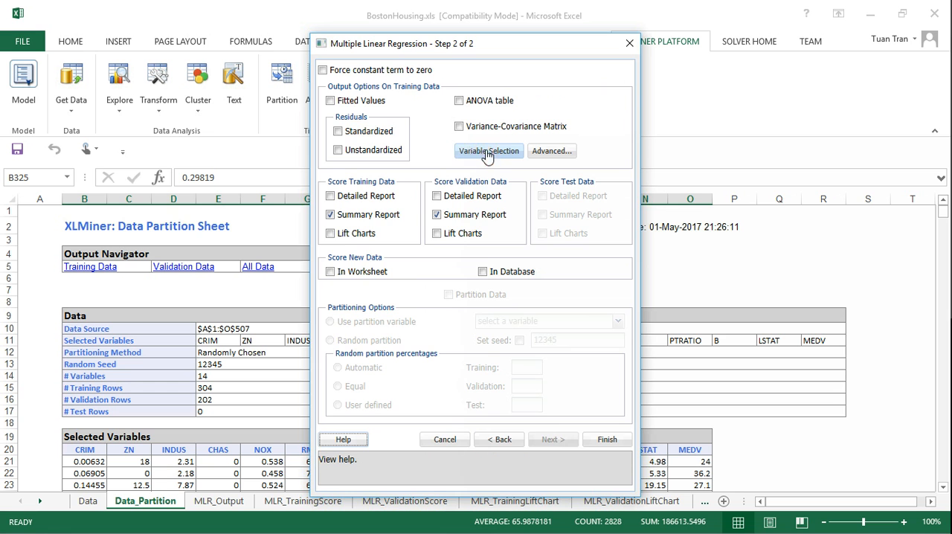
click(489, 151)
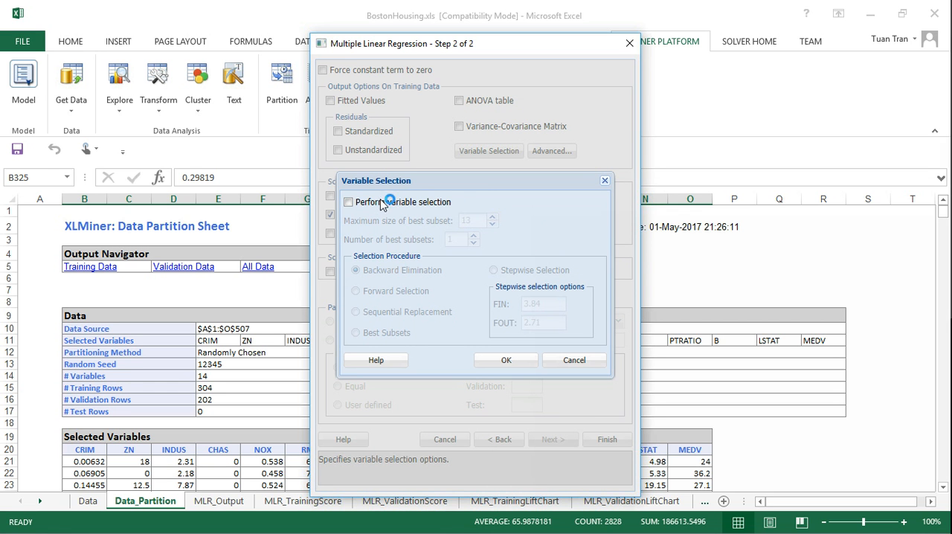
click(349, 201)
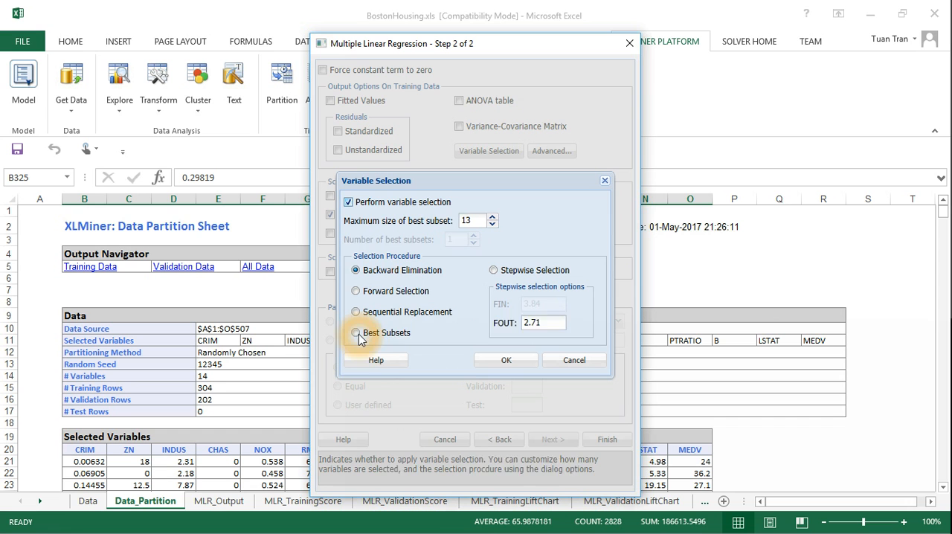
click(355, 333)
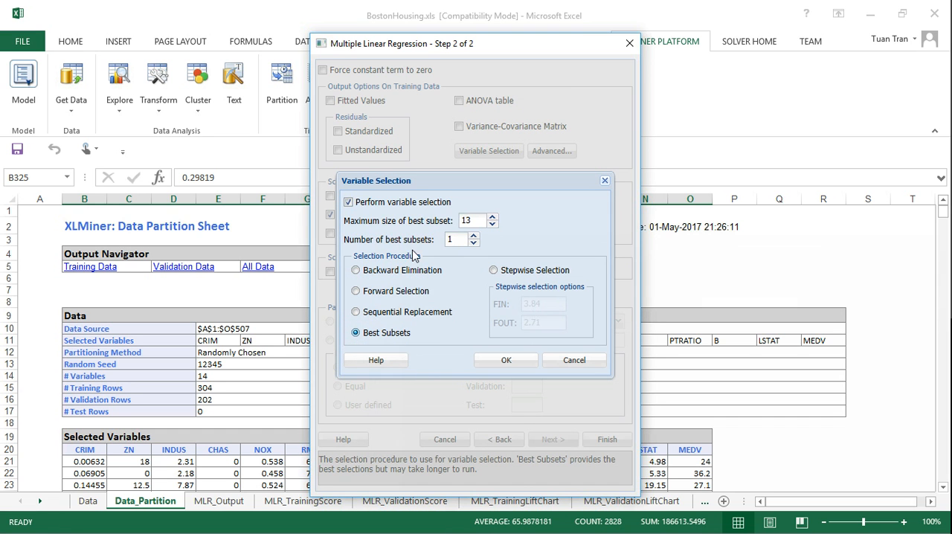
mouse_move(454, 272)
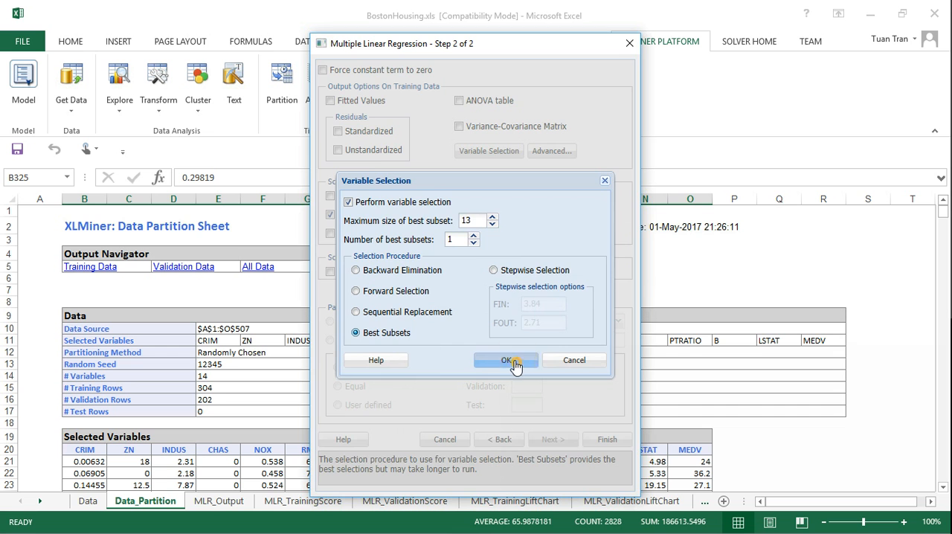
click(508, 360)
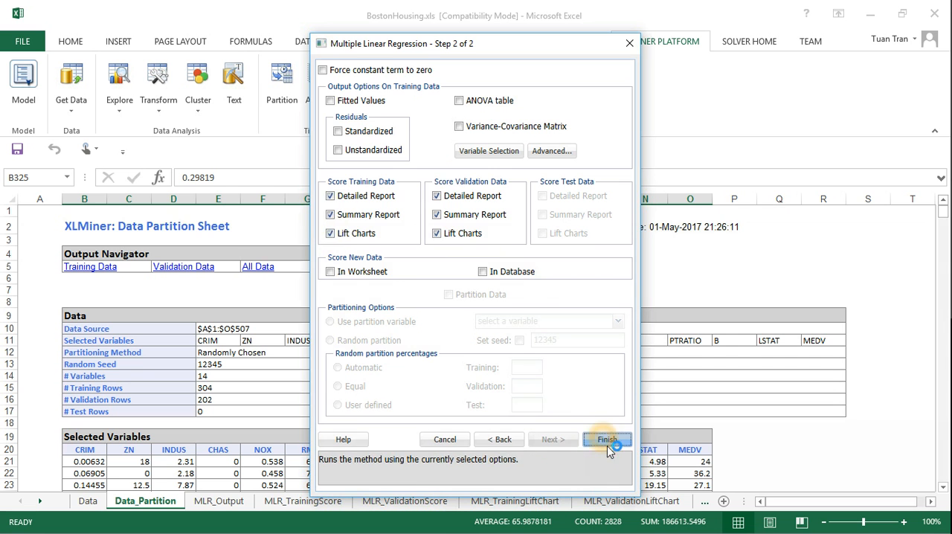
- Finish the regression to generate MLR_Output1 with its scoring and lift chart sheets
click(607, 439)
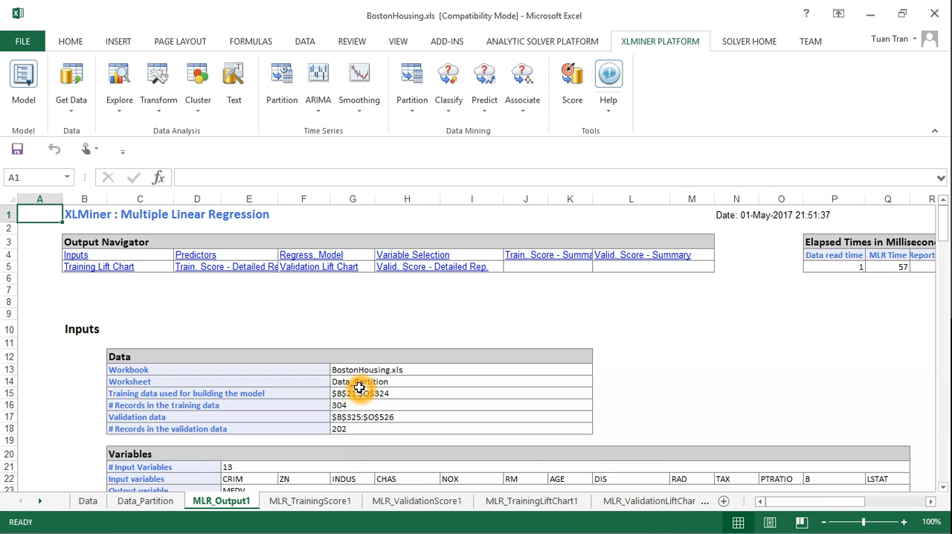
mouse_move(352, 357)
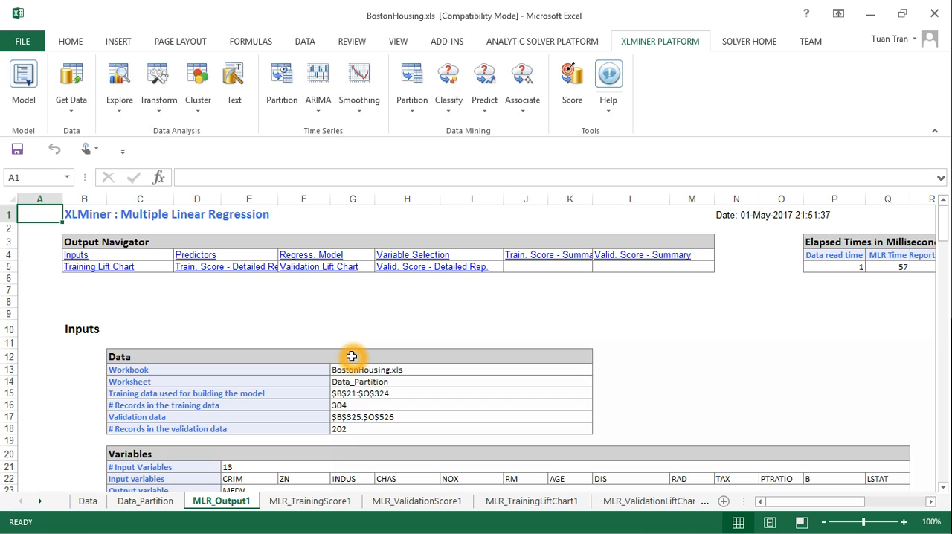
mouse_move(399, 337)
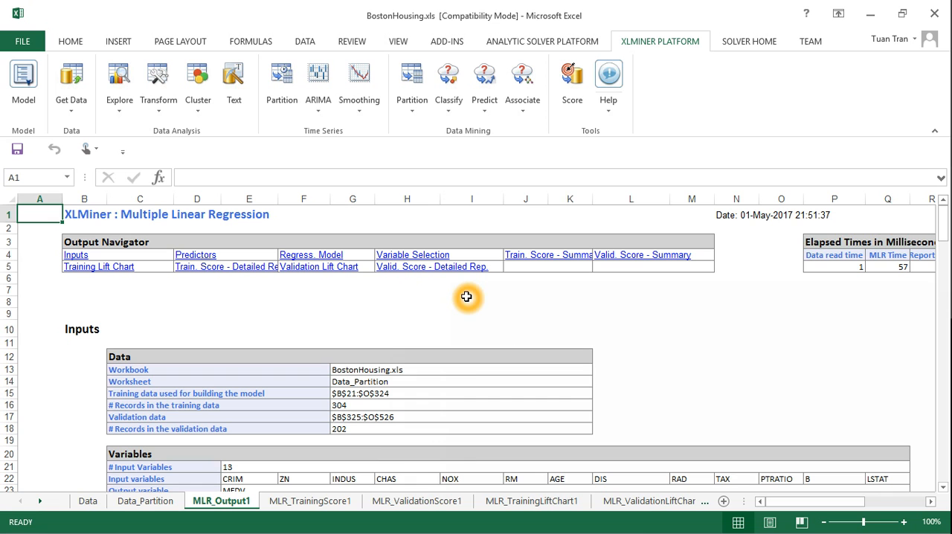
mouse_move(417, 310)
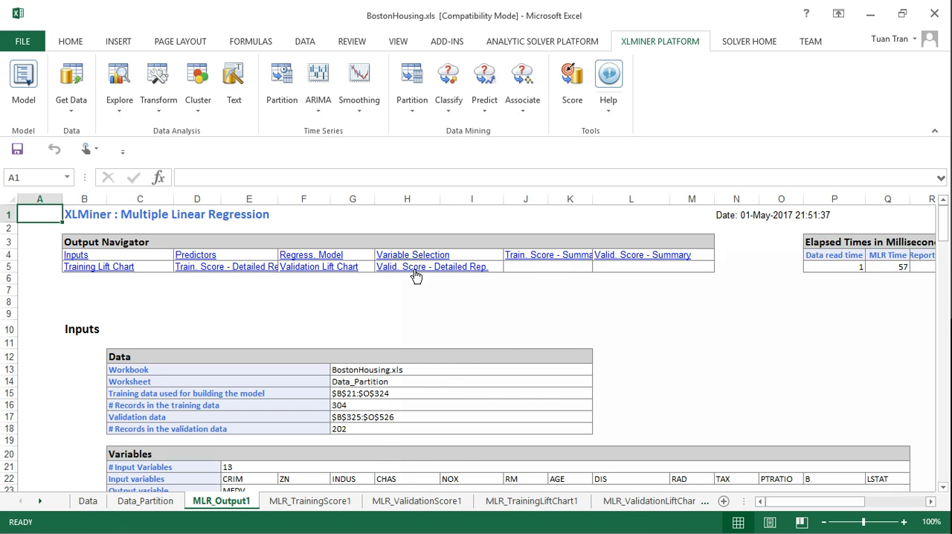
click(413, 254)
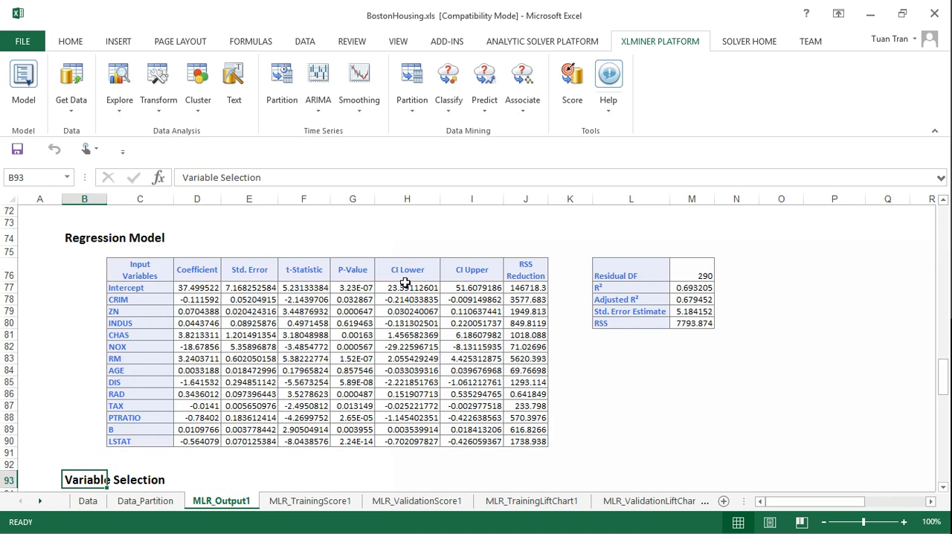
scroll(down, 3)
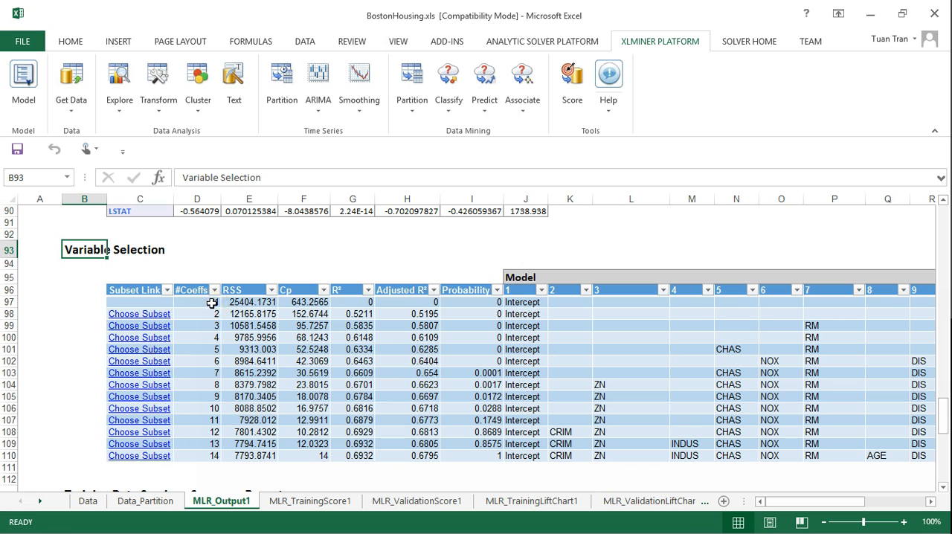
mouse_move(163, 395)
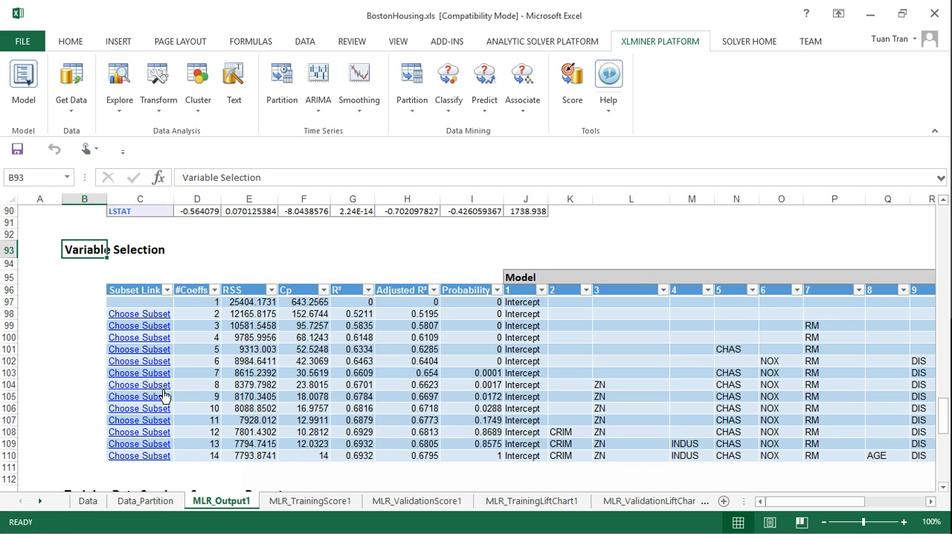
mouse_move(227, 339)
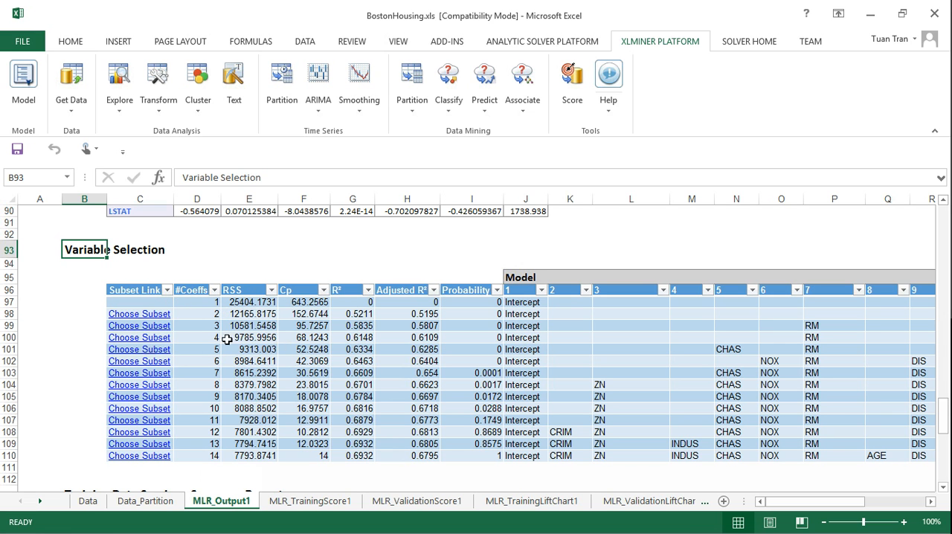
mouse_move(442, 375)
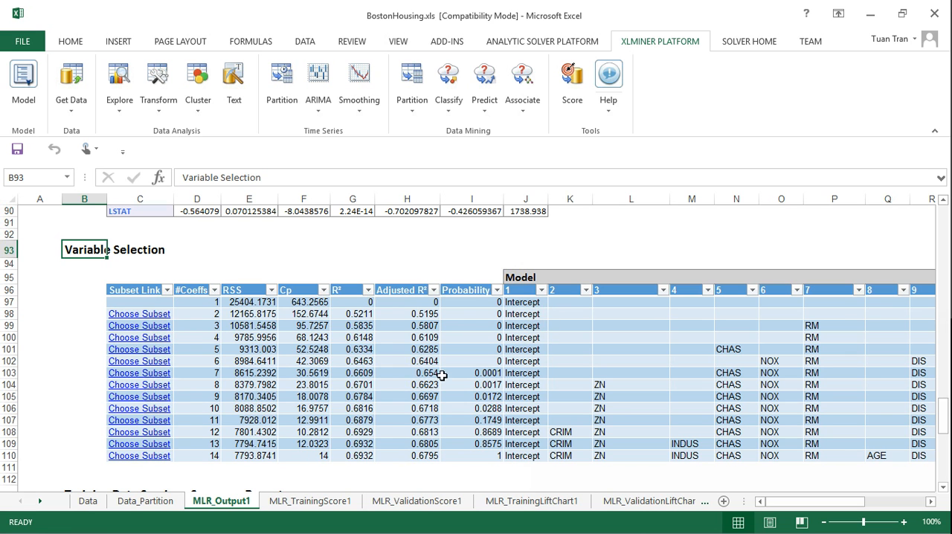
mouse_move(435, 298)
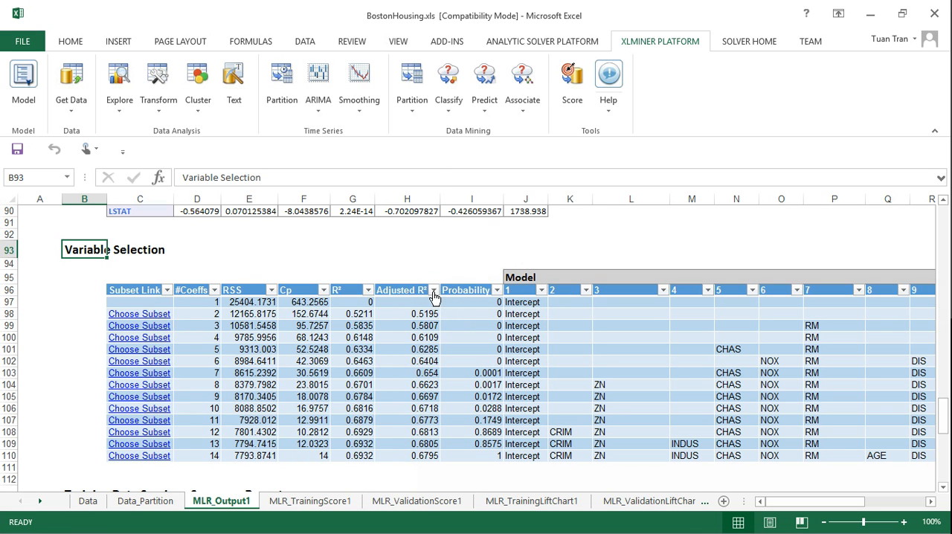
- Open the Adjusted R² column's sort options in the variable selection table
click(434, 289)
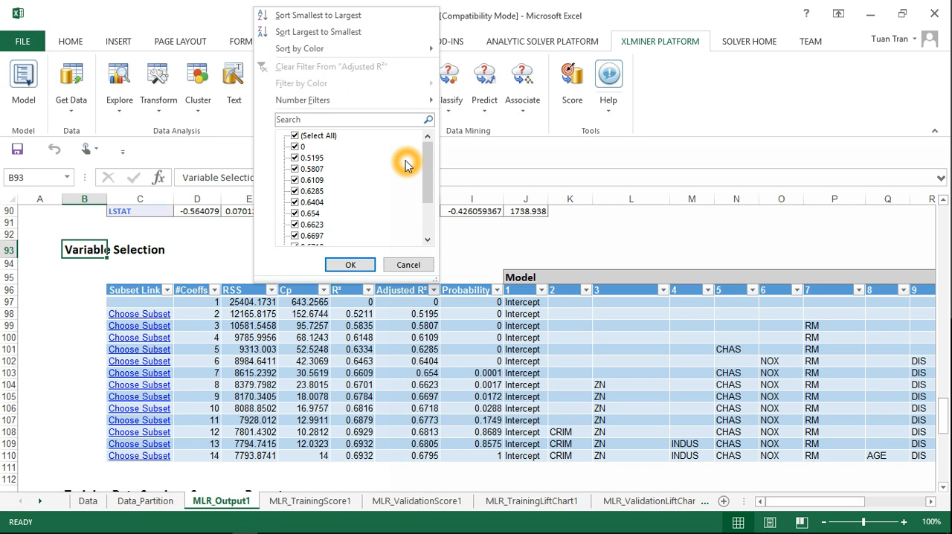
mouse_move(299, 48)
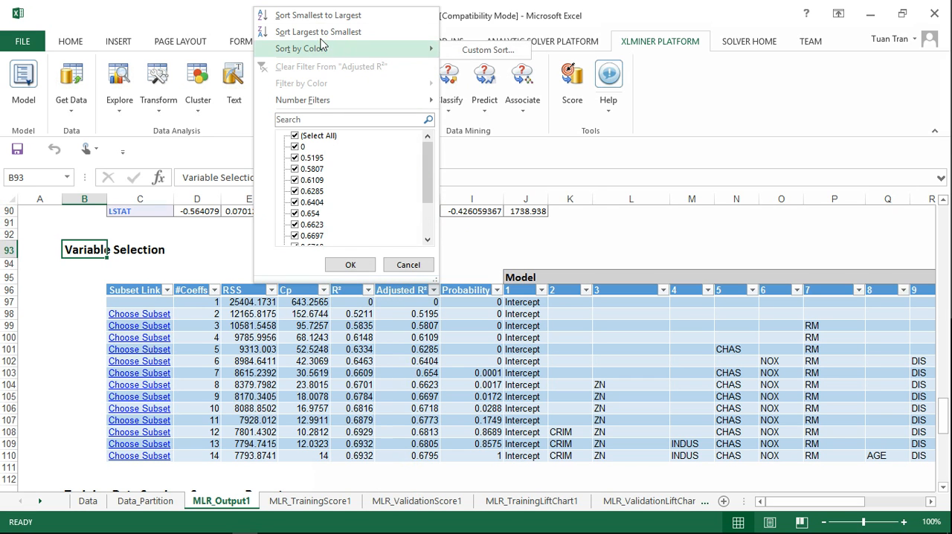
mouse_move(323, 115)
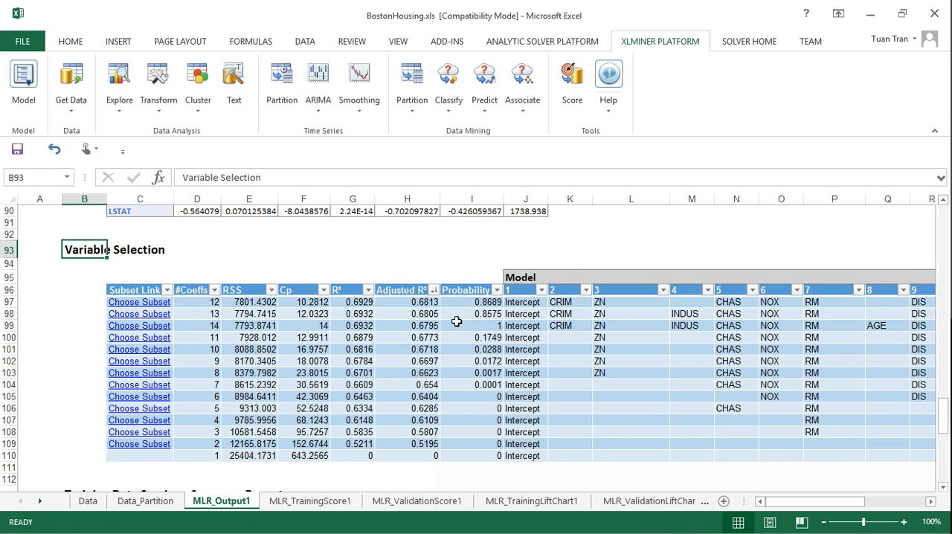
mouse_move(295, 332)
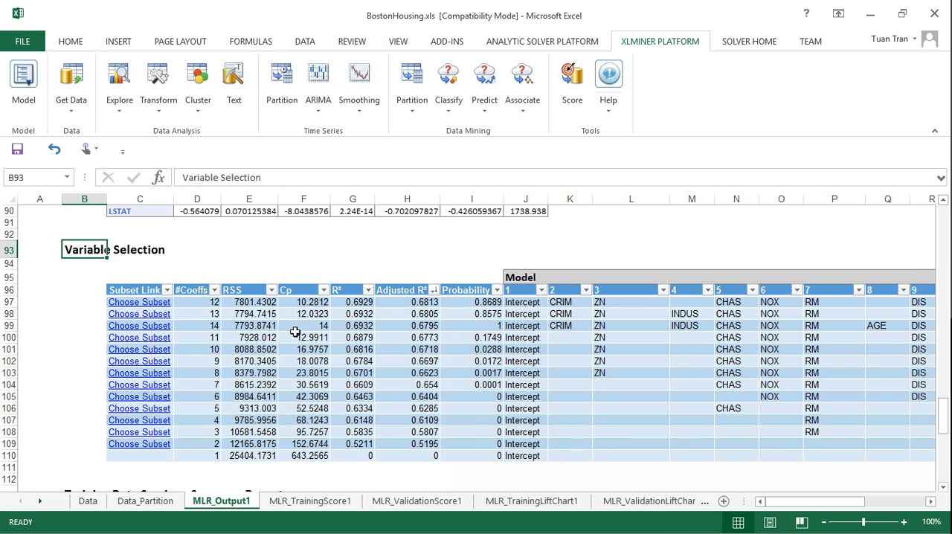
mouse_move(281, 316)
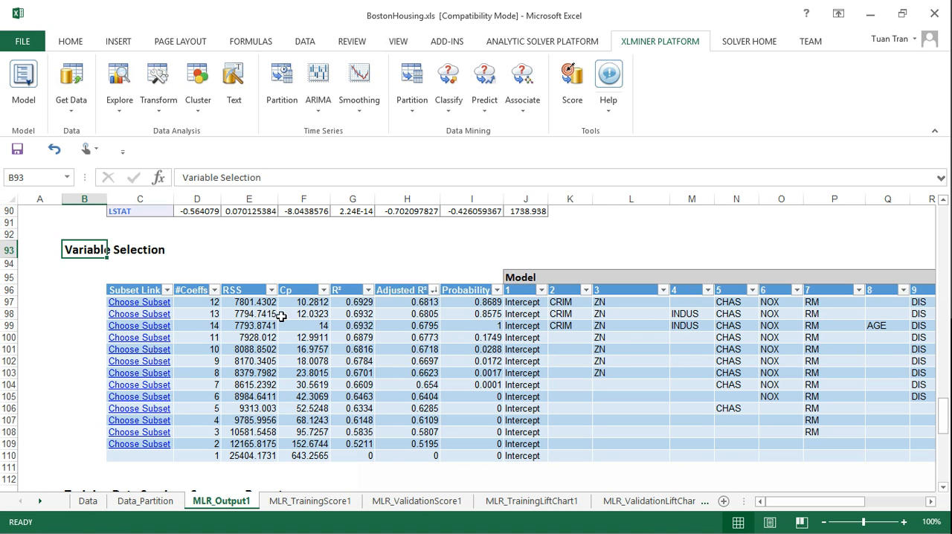
mouse_move(167, 322)
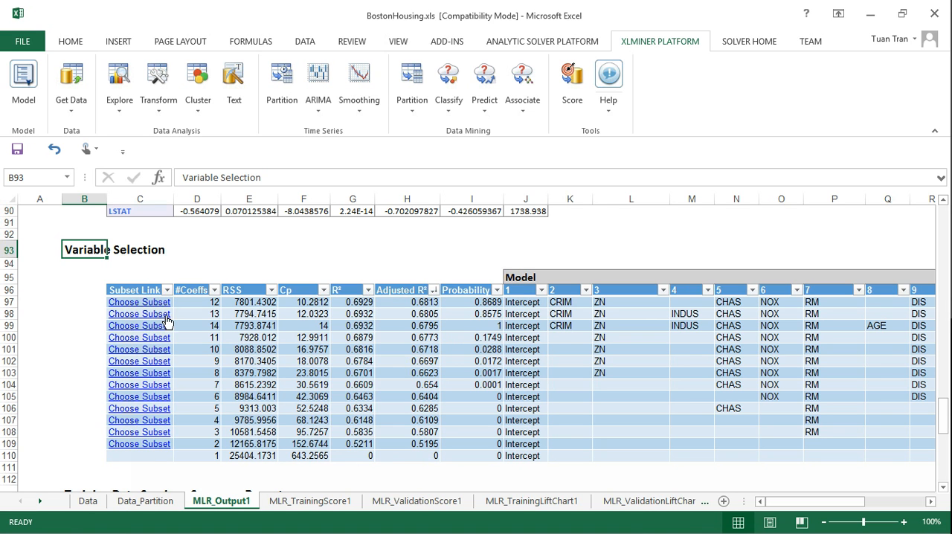
mouse_move(238, 321)
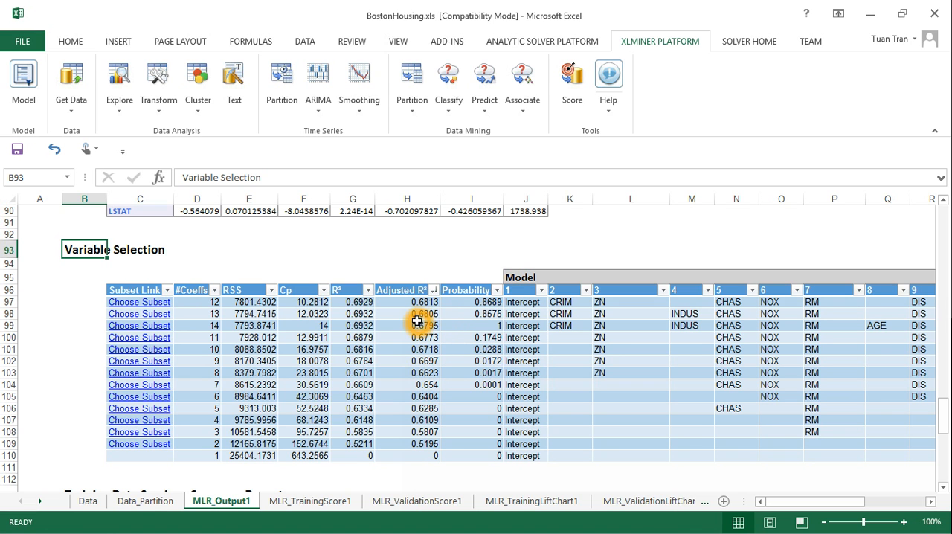
mouse_move(437, 322)
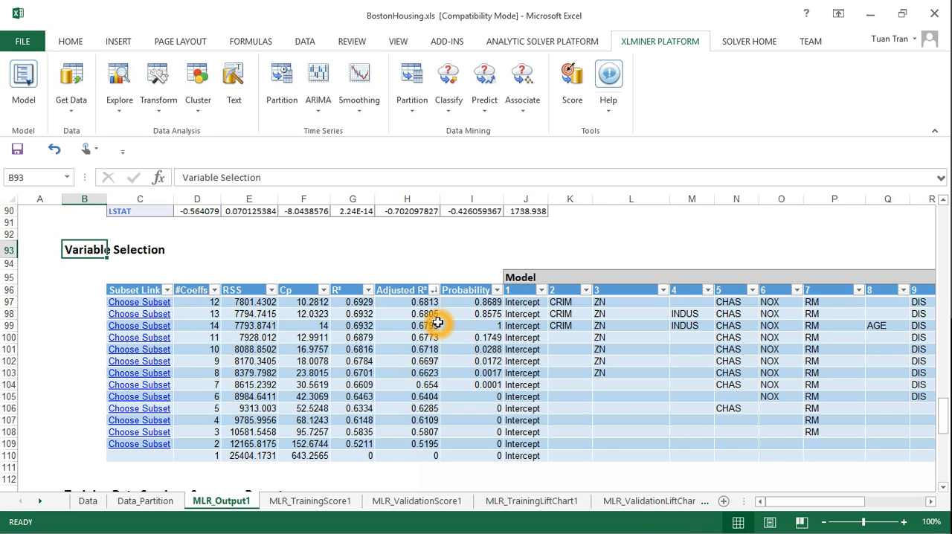
mouse_move(421, 331)
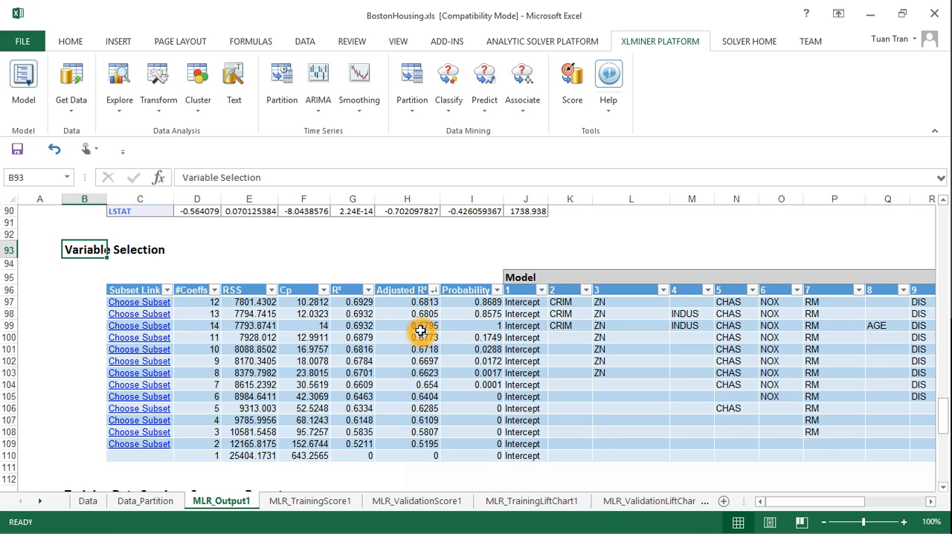
mouse_move(400, 339)
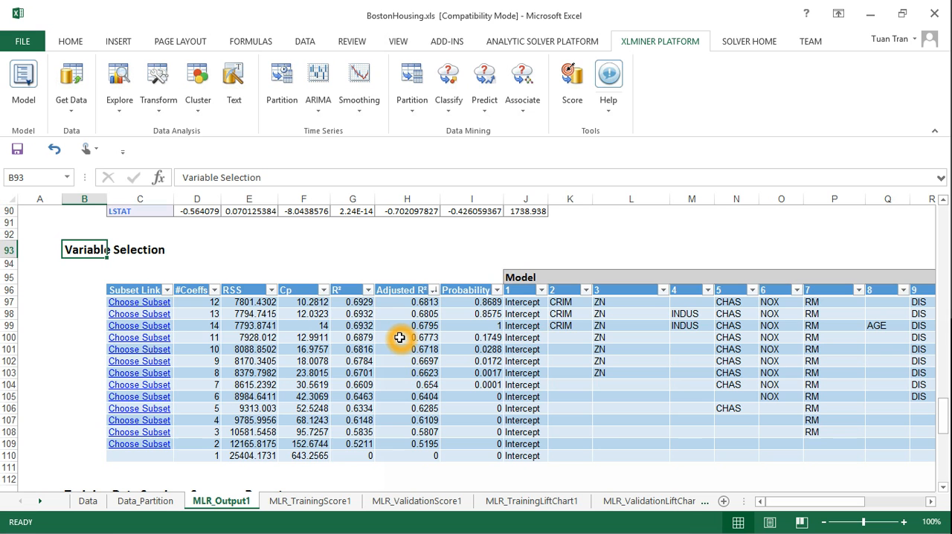
mouse_move(171, 350)
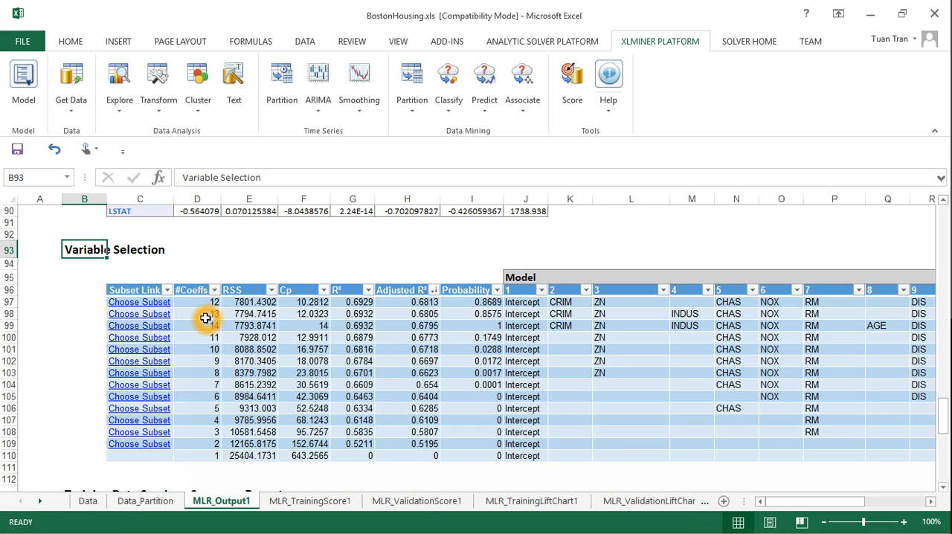
mouse_move(326, 302)
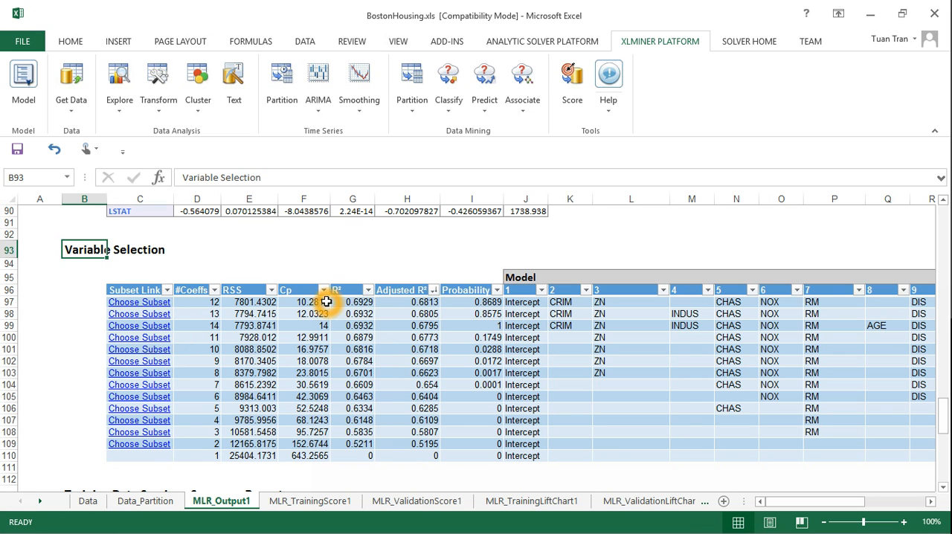
mouse_move(548, 308)
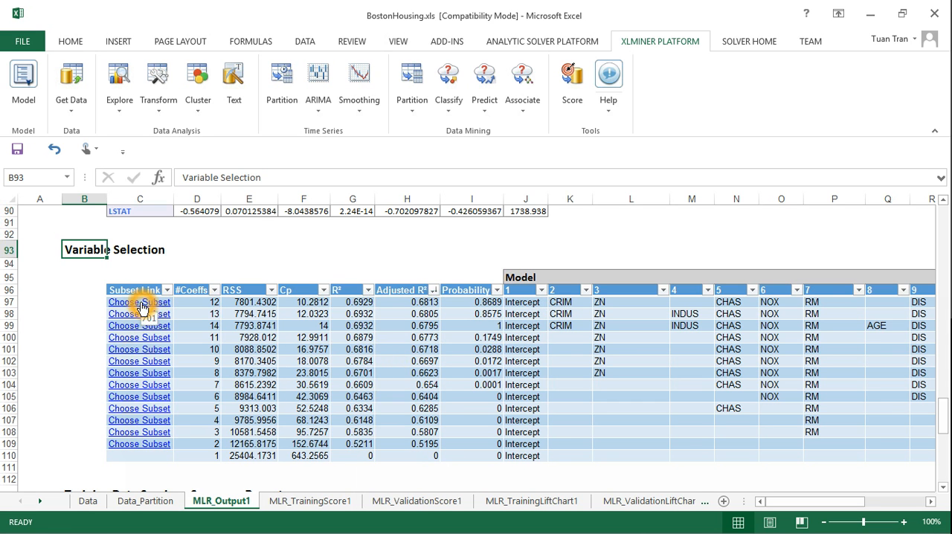
- Choose the 12-coefficient subset without INDUS and AGE and advance to output options
click(145, 501)
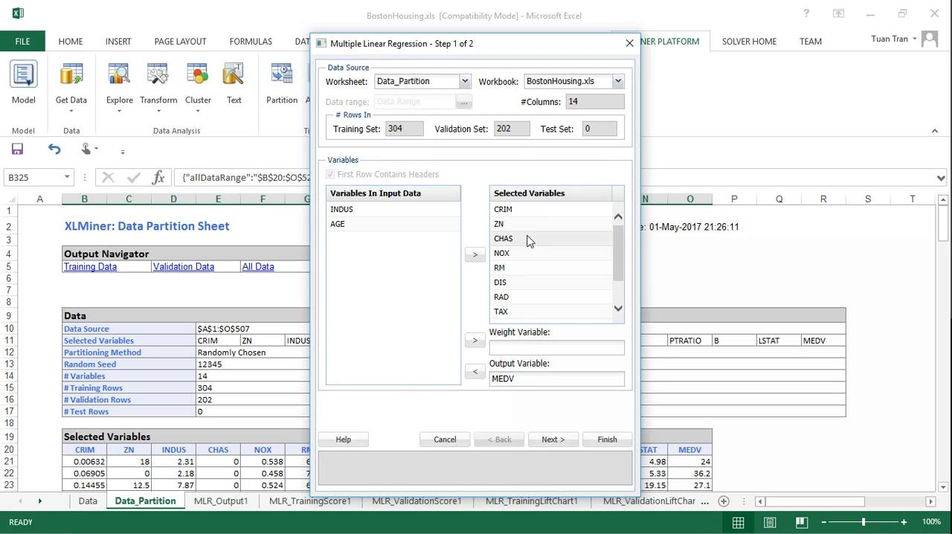
mouse_move(562, 234)
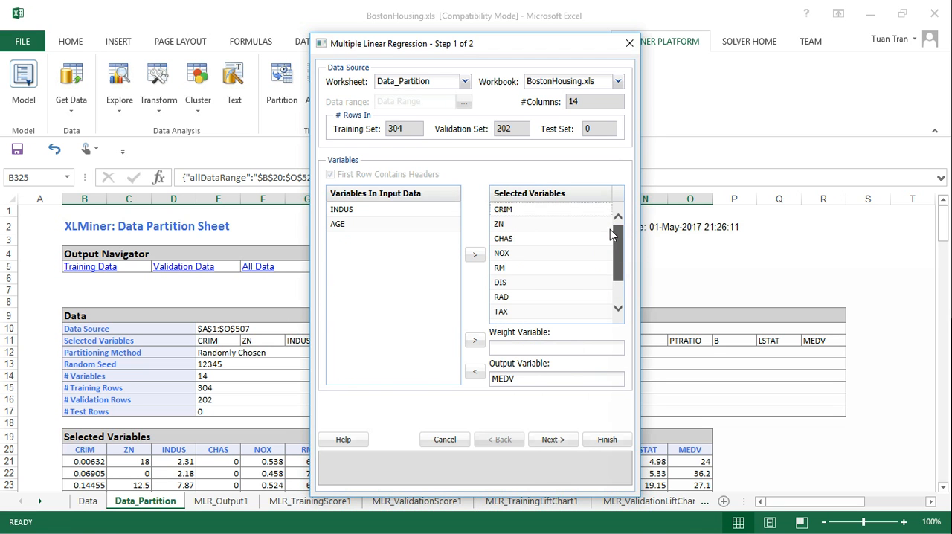
click(341, 209)
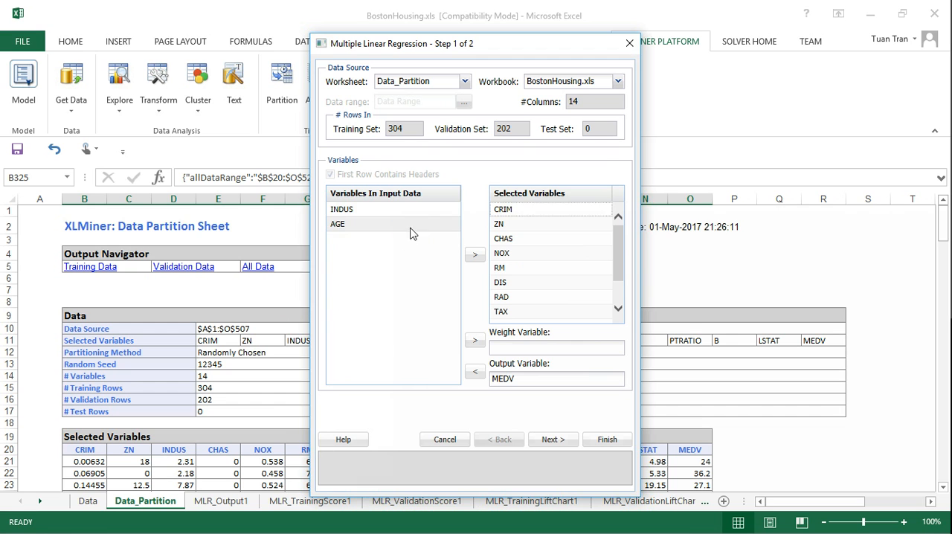
mouse_move(398, 224)
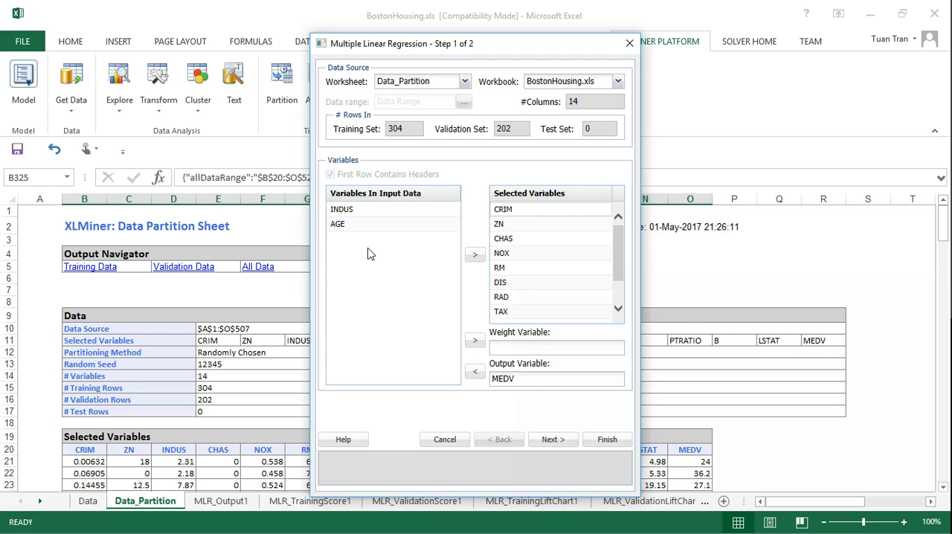
mouse_move(582, 400)
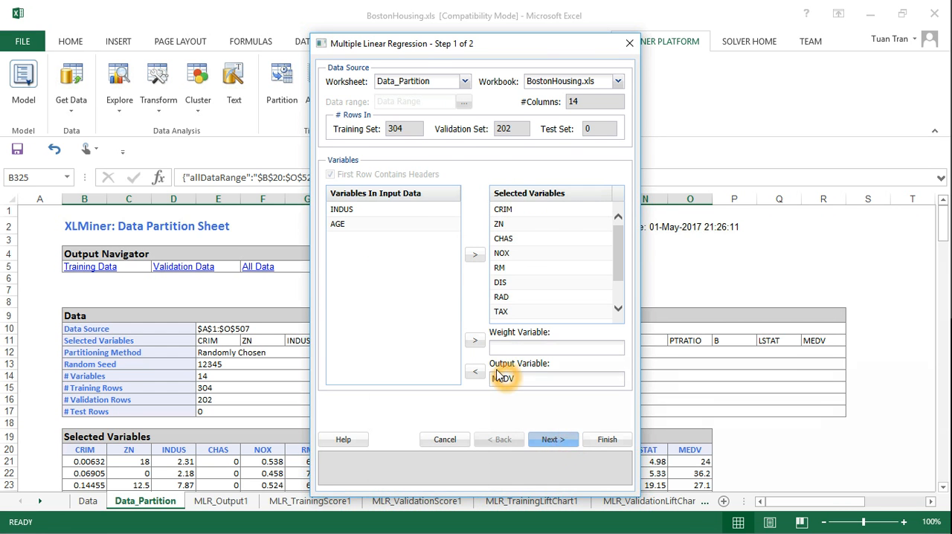
click(552, 439)
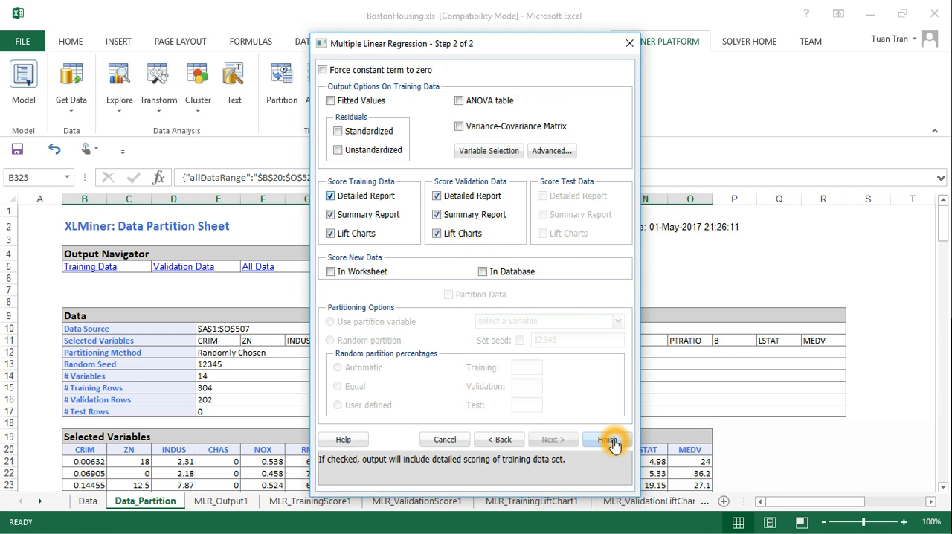
- Finish the reduced regression to create MLR_Output2 with 11 input variables
click(608, 438)
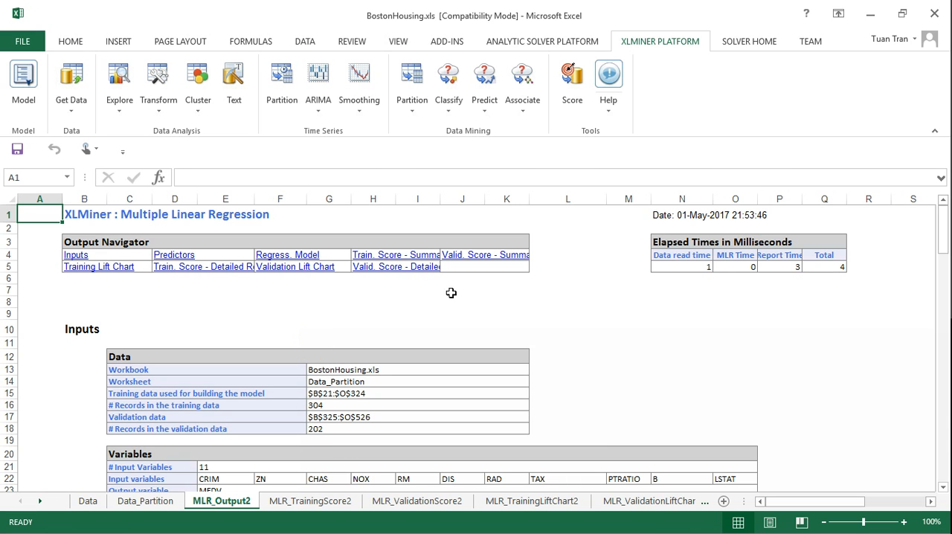
mouse_move(338, 331)
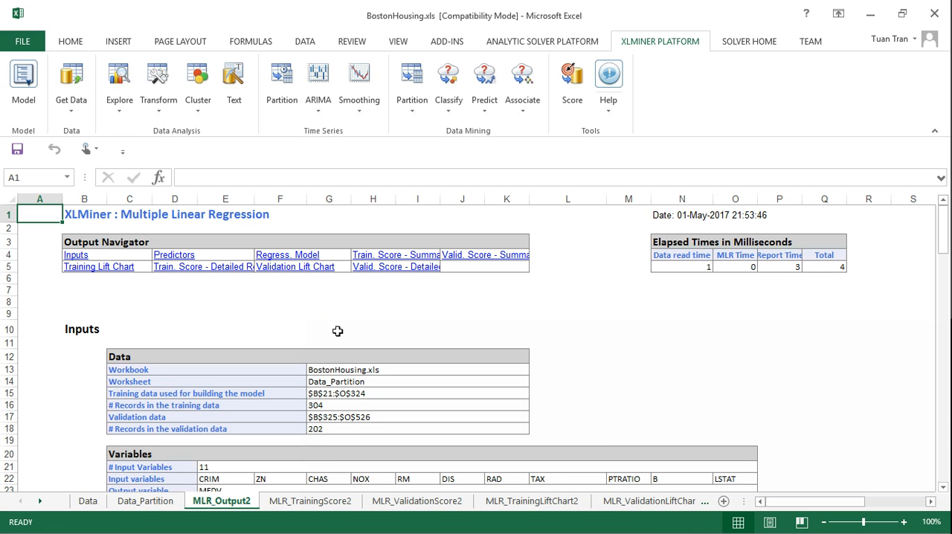
mouse_move(259, 329)
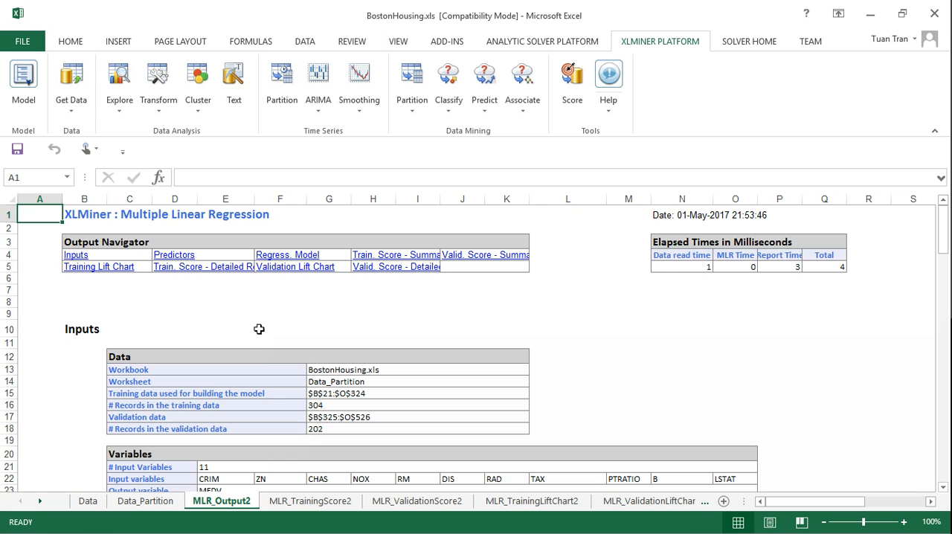
scroll(down, 3)
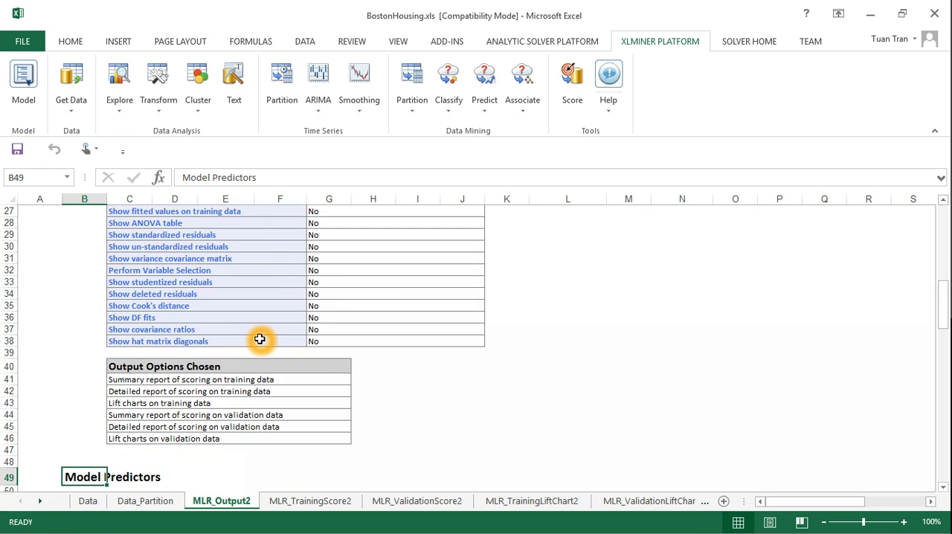
scroll(down, 3)
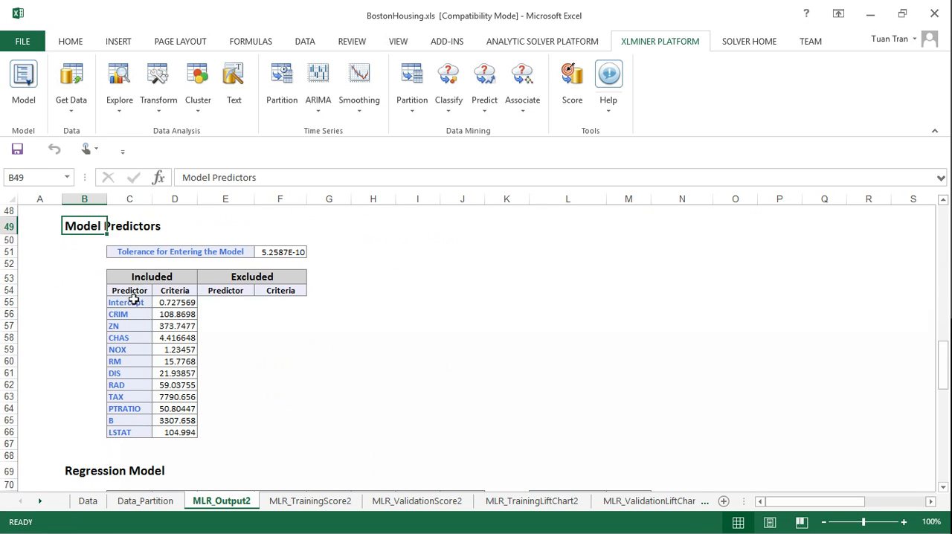
mouse_move(177, 322)
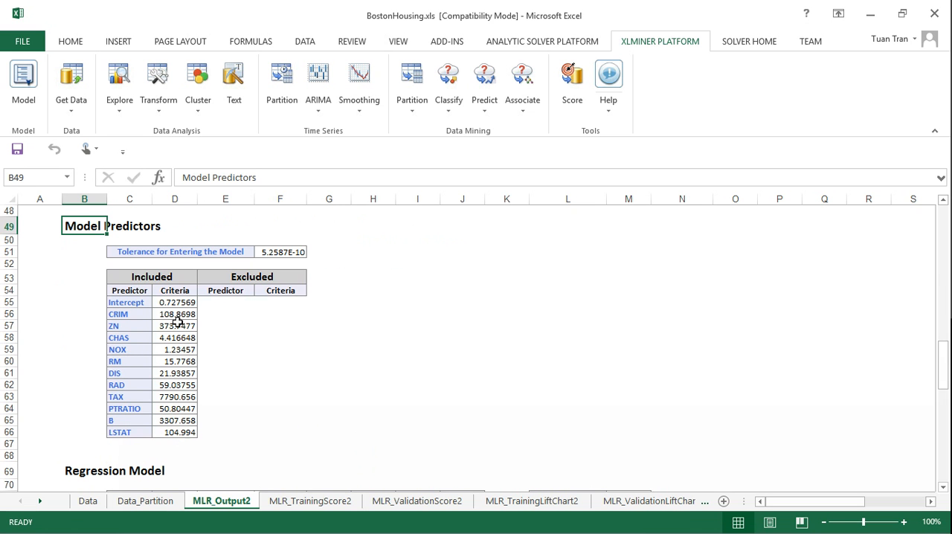
scroll(down, 3)
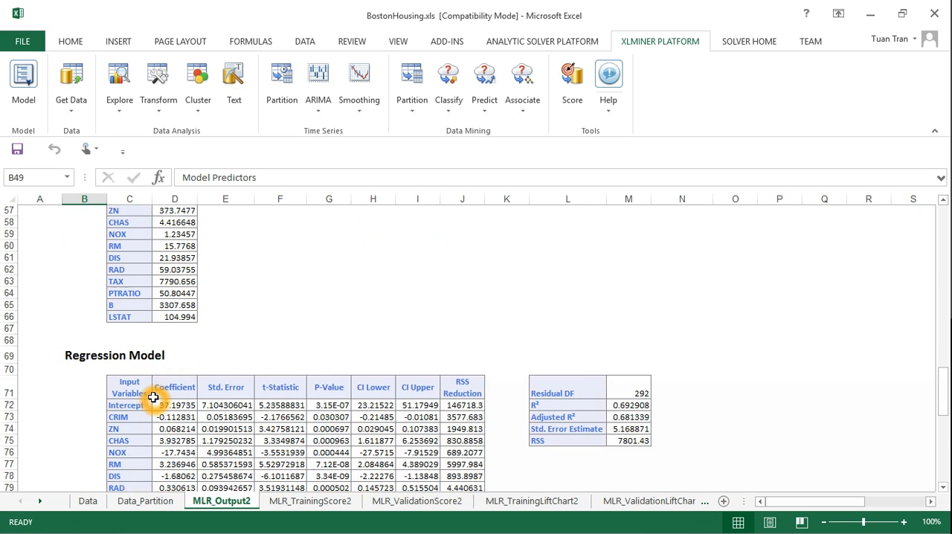
scroll(down, 3)
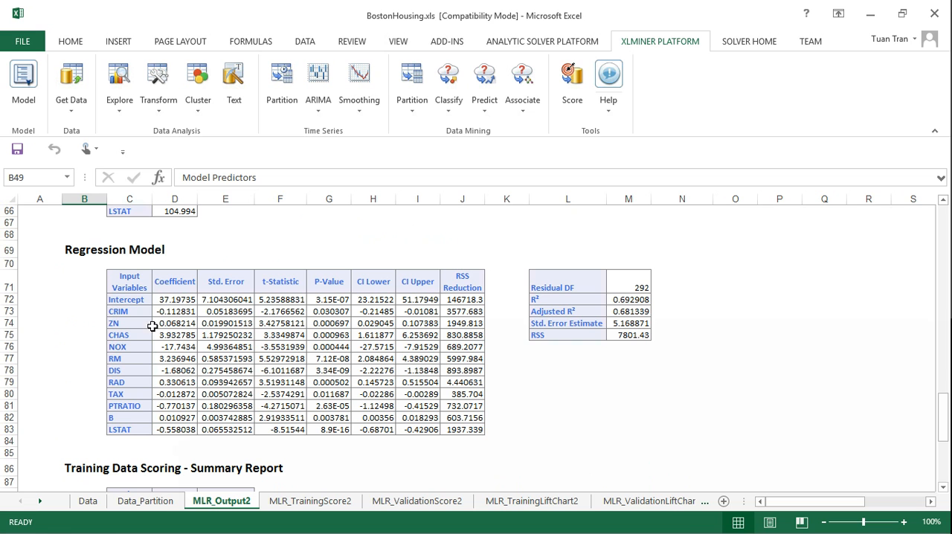
mouse_move(184, 300)
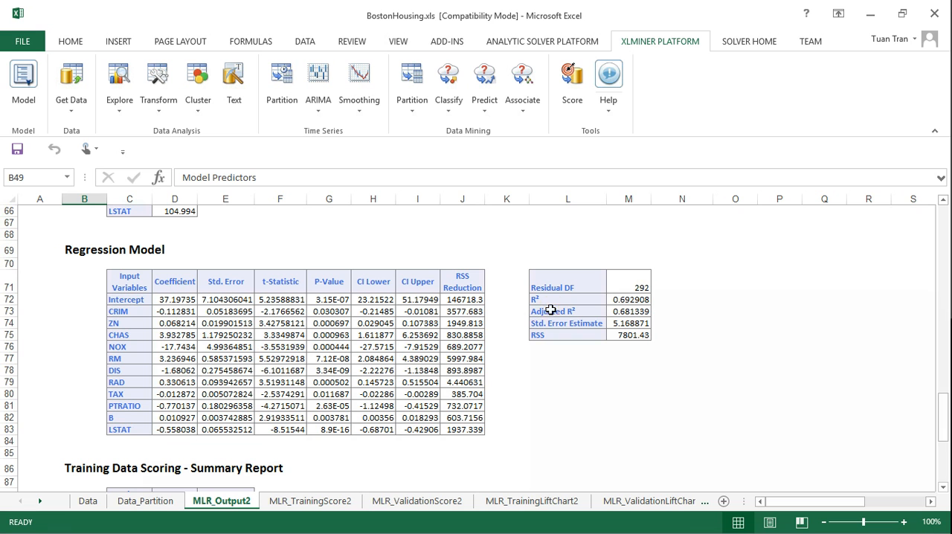
click(567, 311)
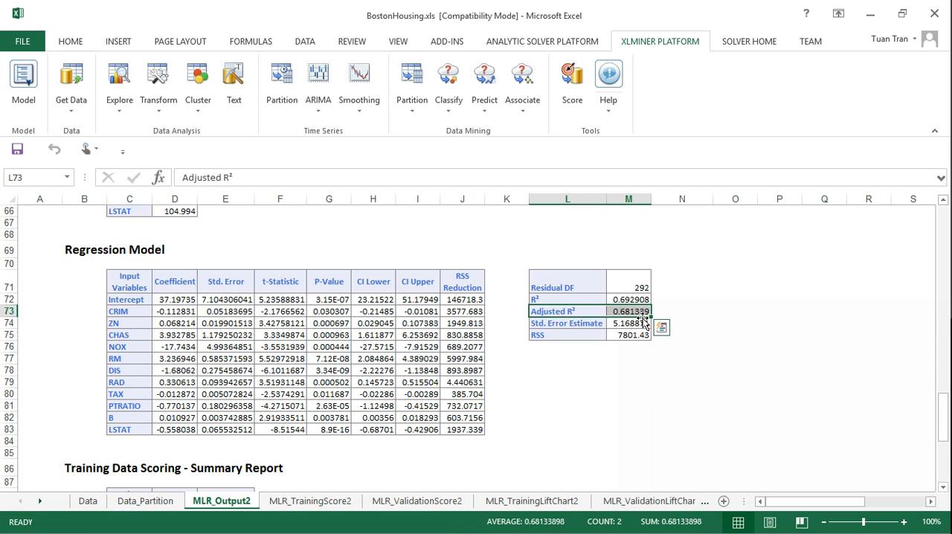
mouse_move(613, 360)
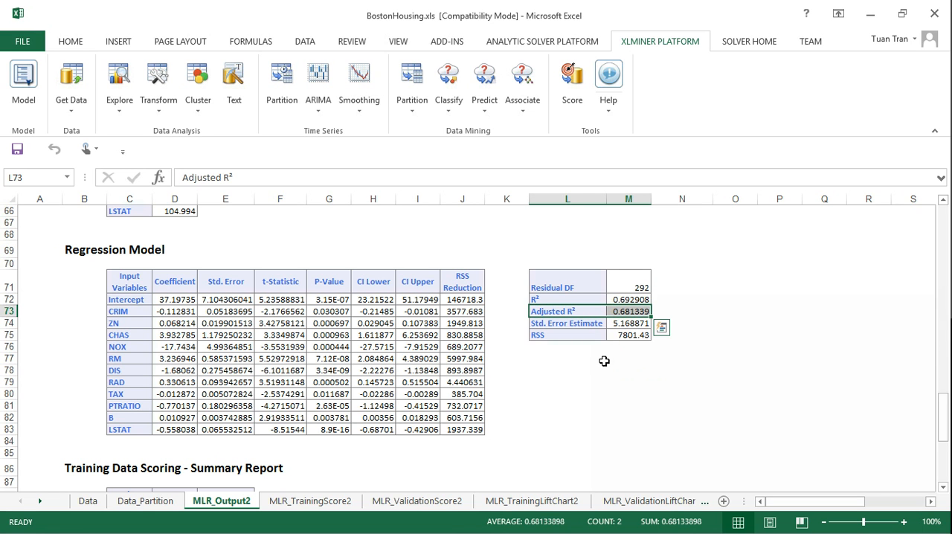
mouse_move(602, 364)
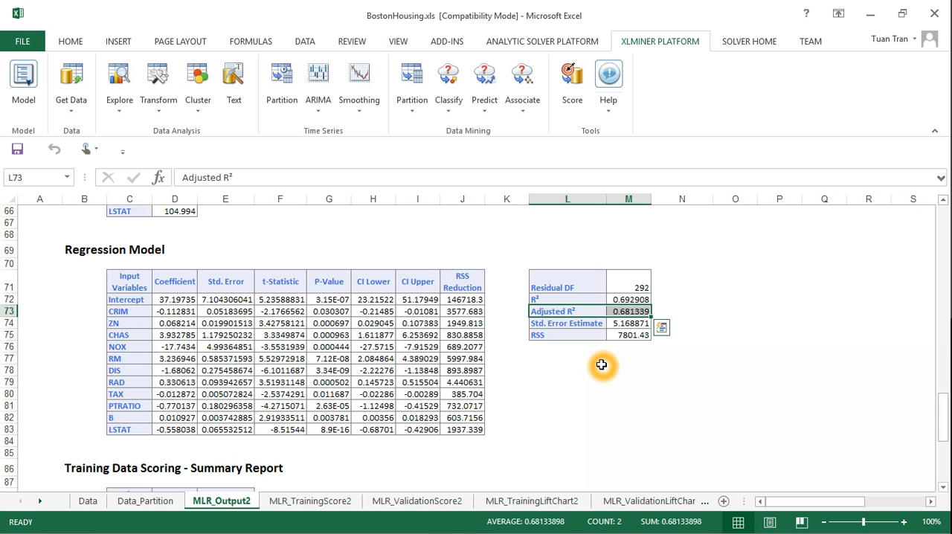
scroll(down, 3)
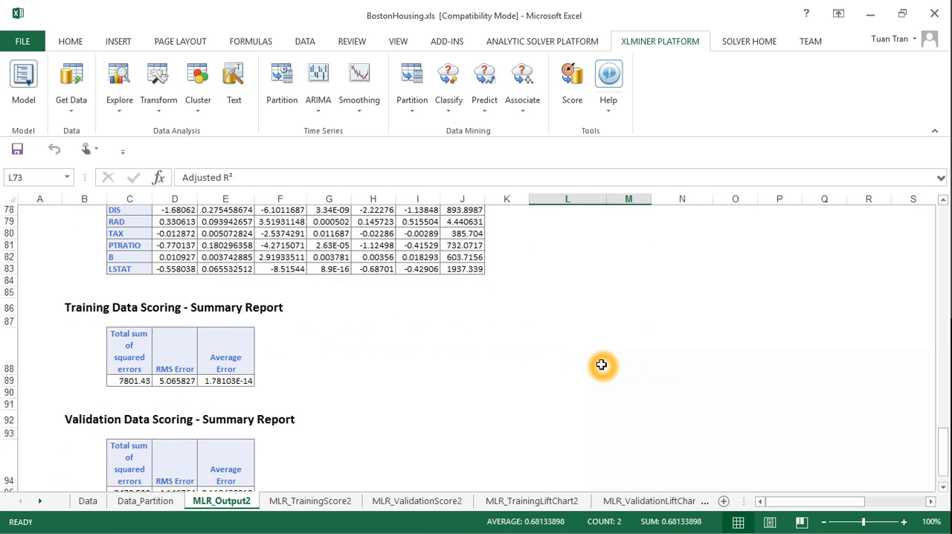
scroll(down, 3)
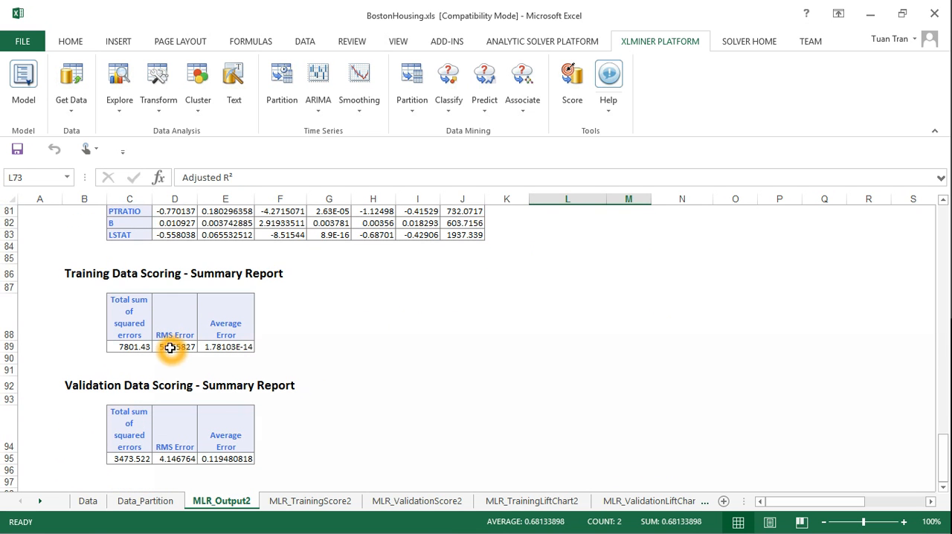
click(174, 346)
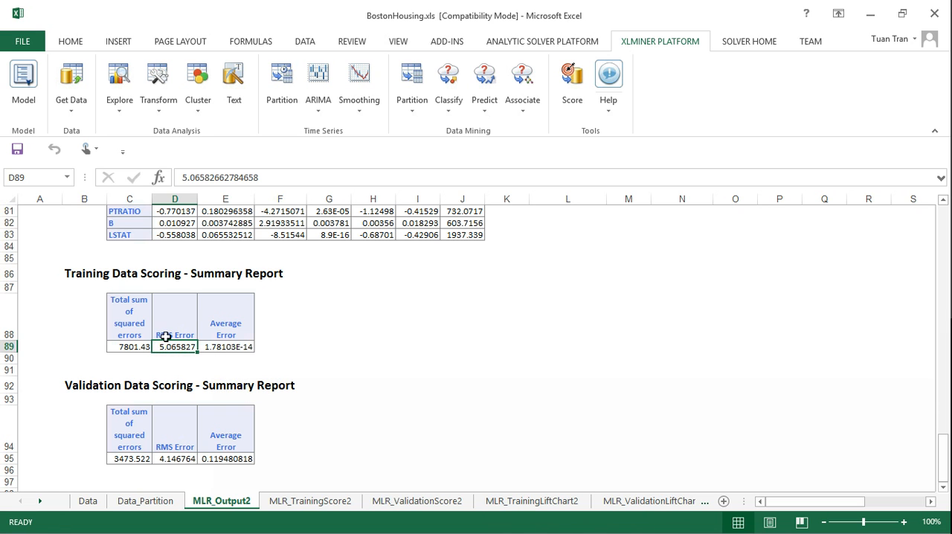
mouse_move(187, 455)
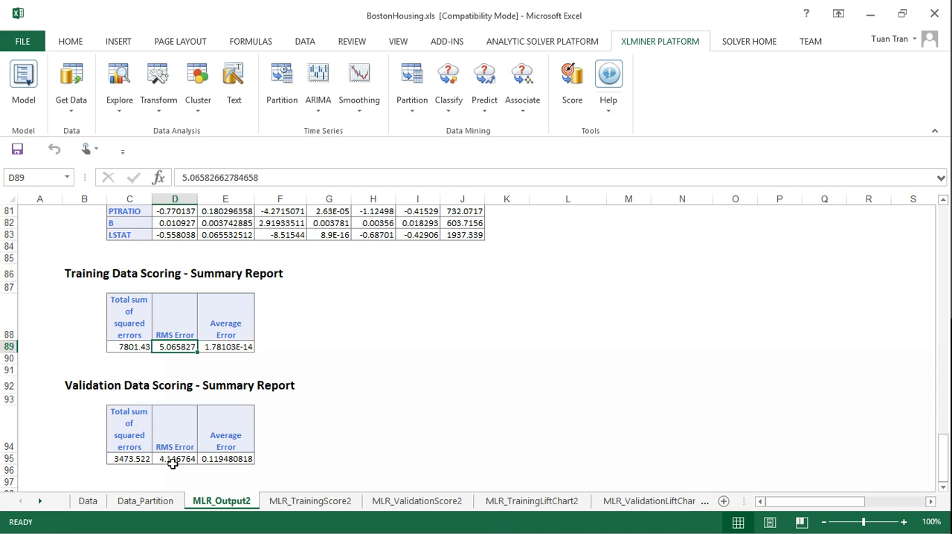
click(175, 459)
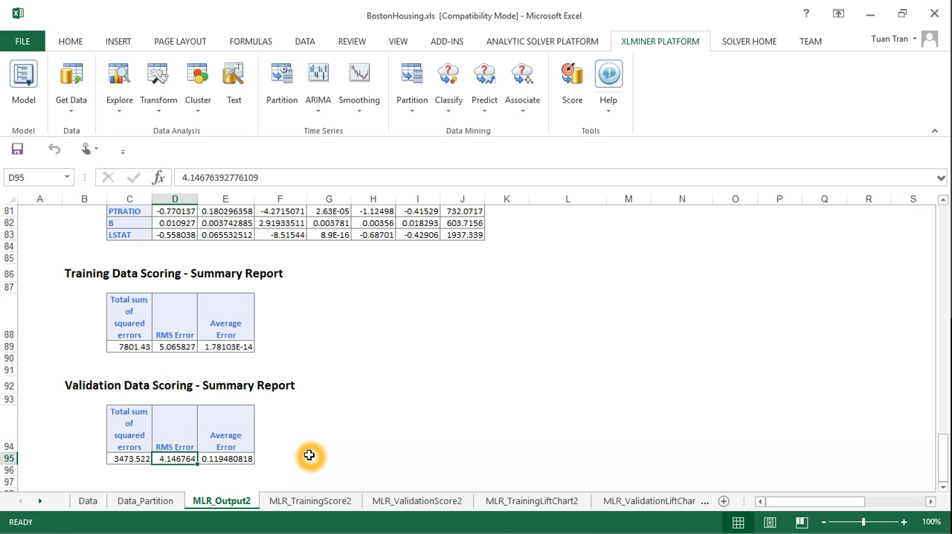
mouse_move(516, 442)
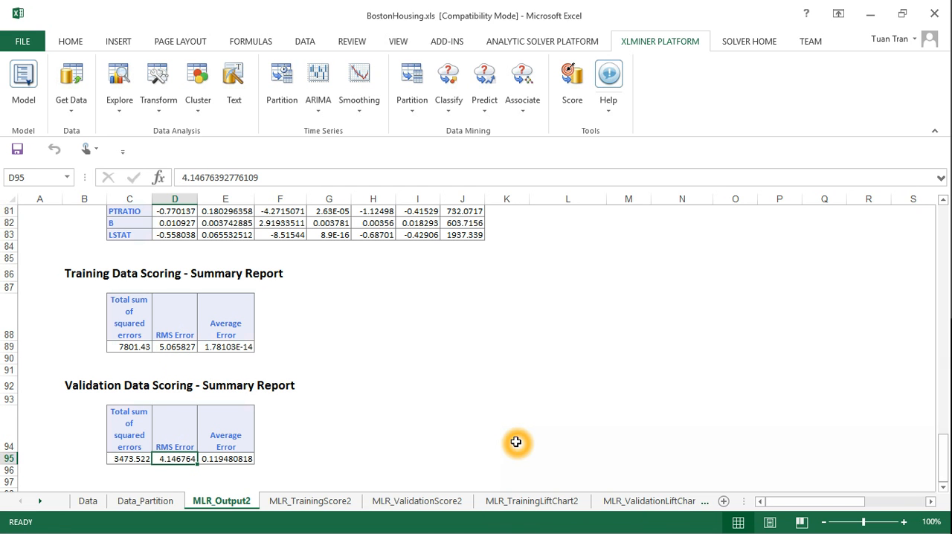
- Check the MLR_TrainingScore2 predictions, then move to the MLR_ValidationScore2 sheet
click(310, 501)
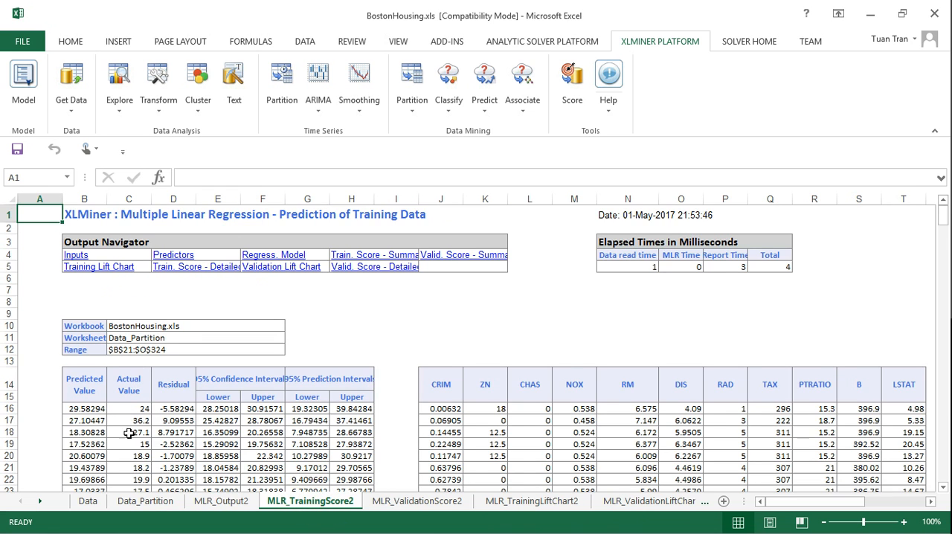
scroll(down, 3)
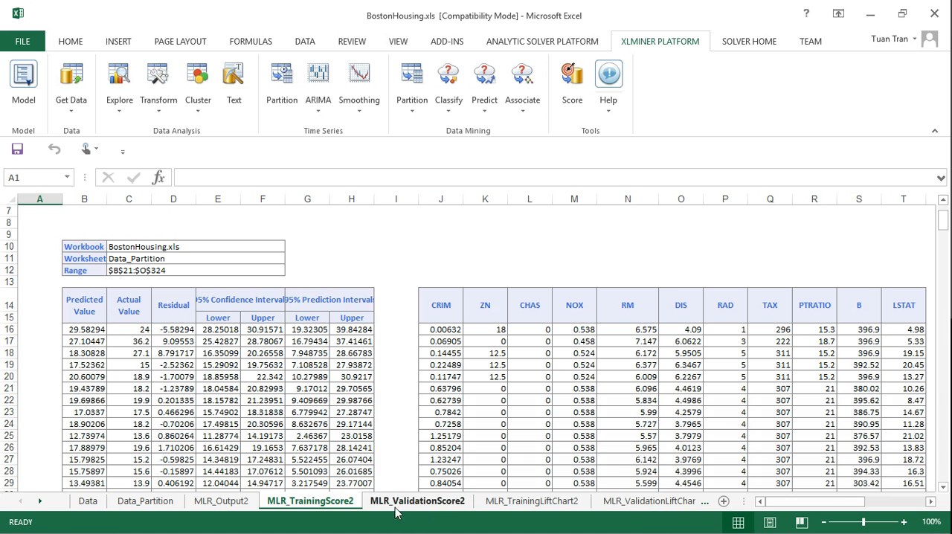
click(418, 501)
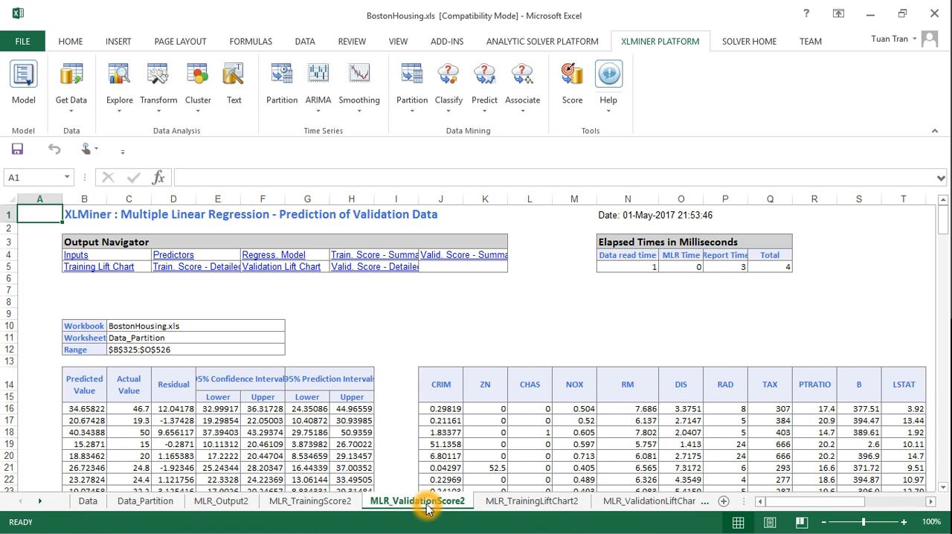
- Show the lift and decile-wise lift charts on MLR_TrainingLiftChart2 and select the lift chart
click(531, 500)
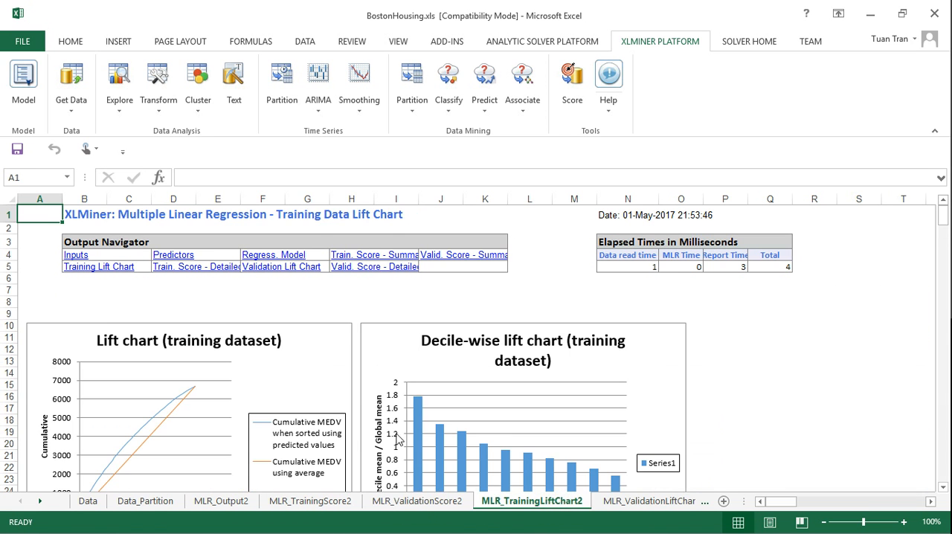
scroll(down, 3)
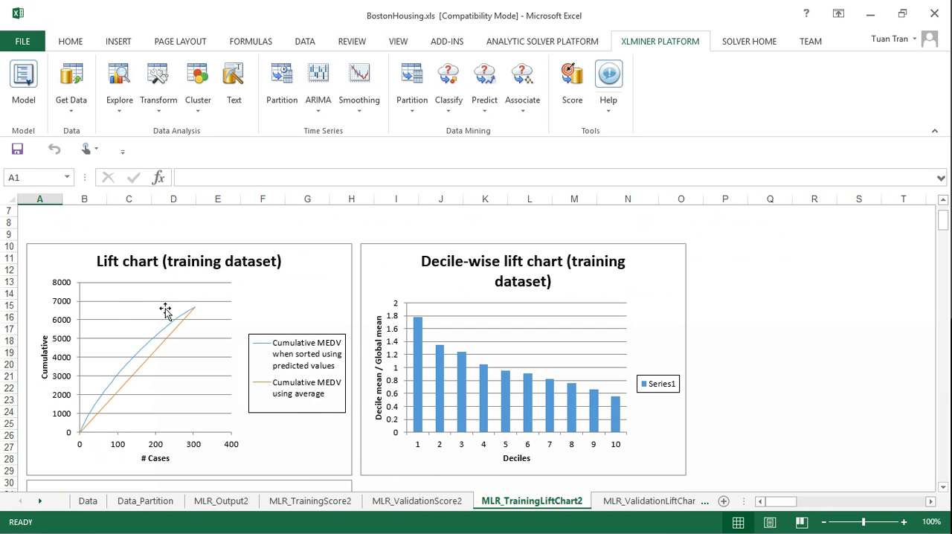
mouse_move(84, 299)
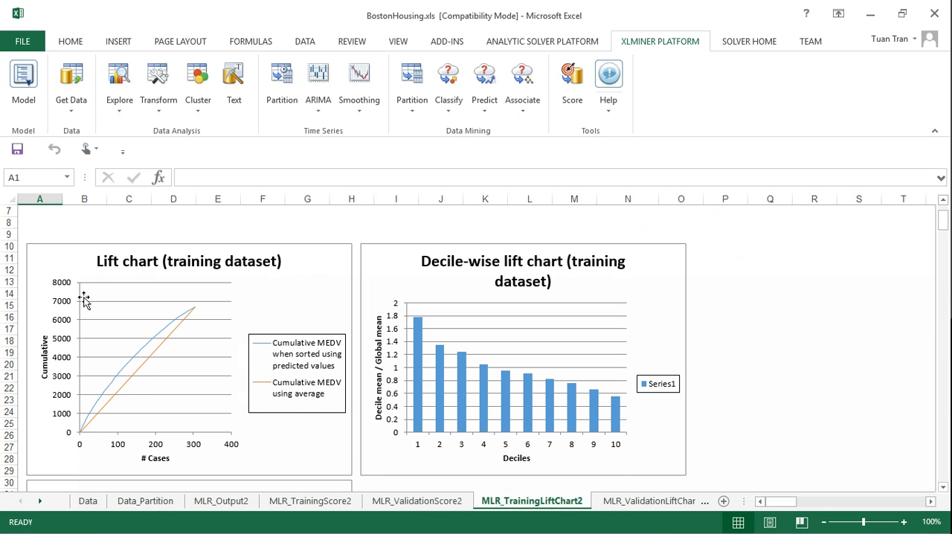
mouse_move(171, 444)
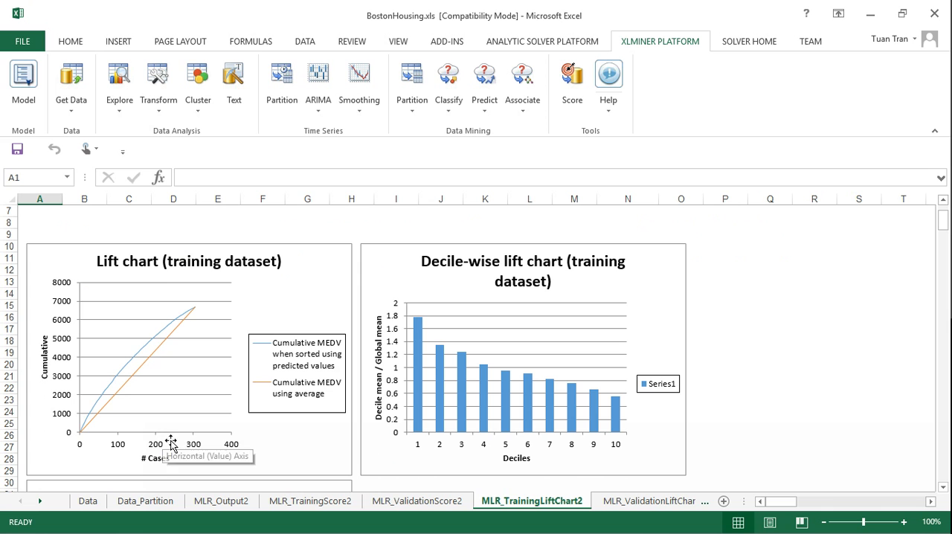
mouse_move(380, 480)
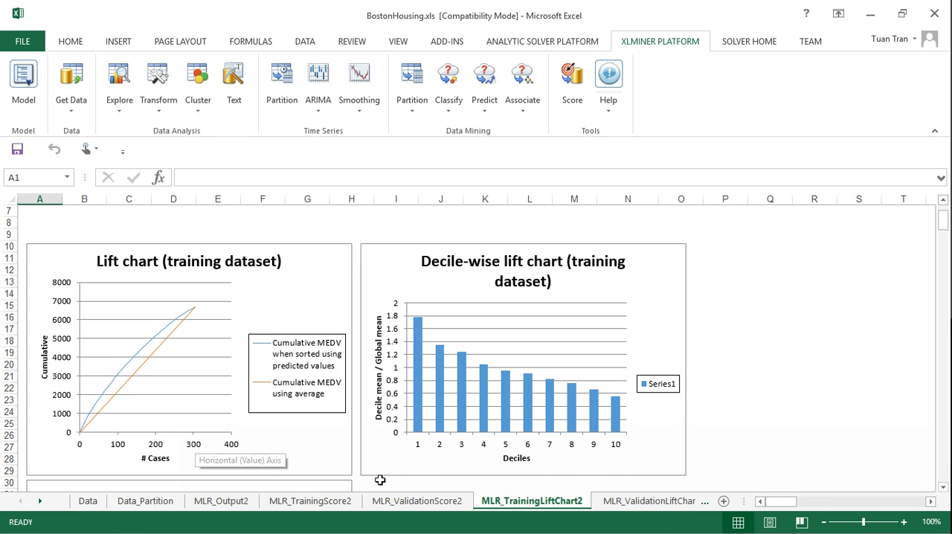
mouse_move(180, 410)
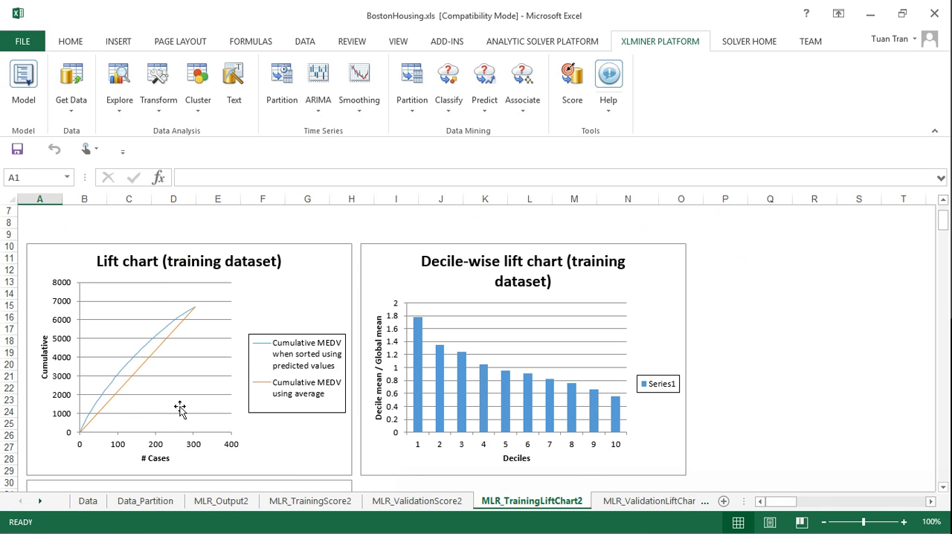
mouse_move(211, 327)
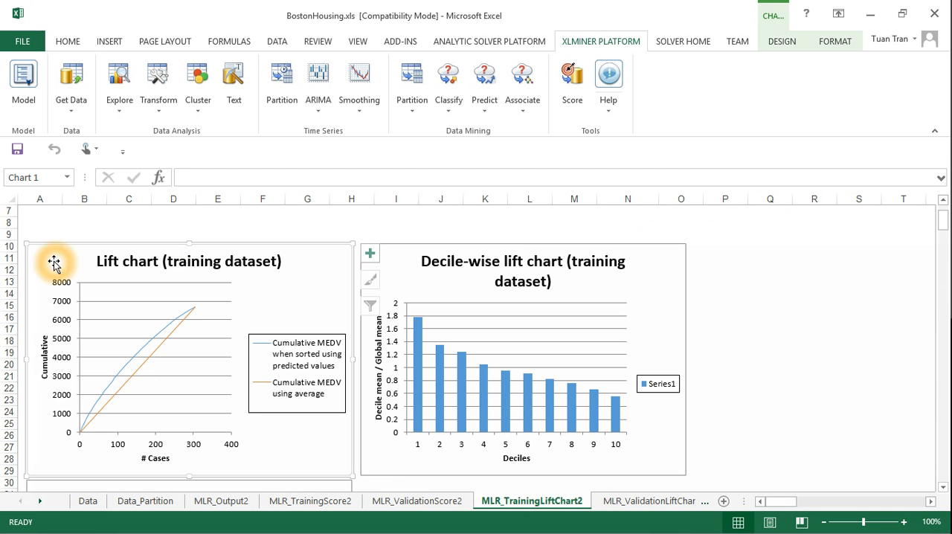
right_click(53, 262)
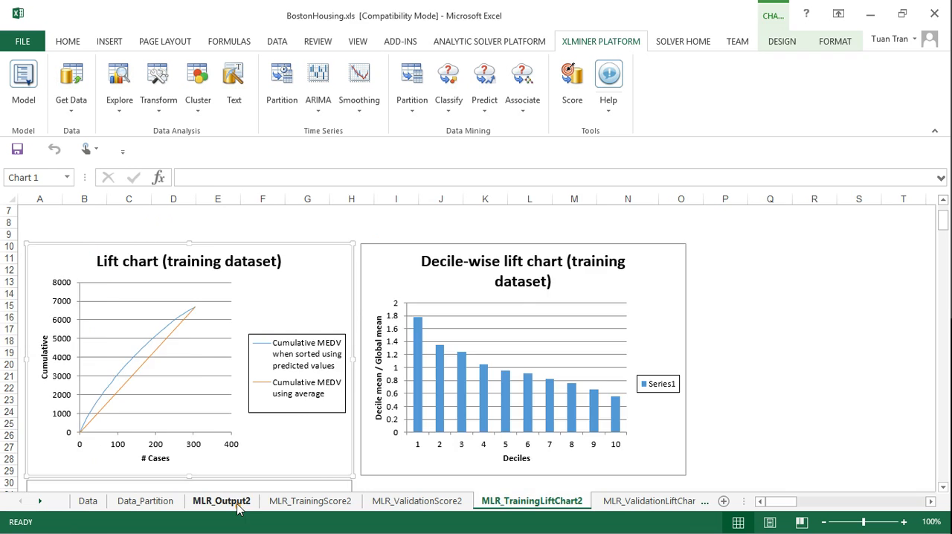
- Inspect the 11-variable model's validation RMS error of 4.146764 on MLR_Output2
click(221, 501)
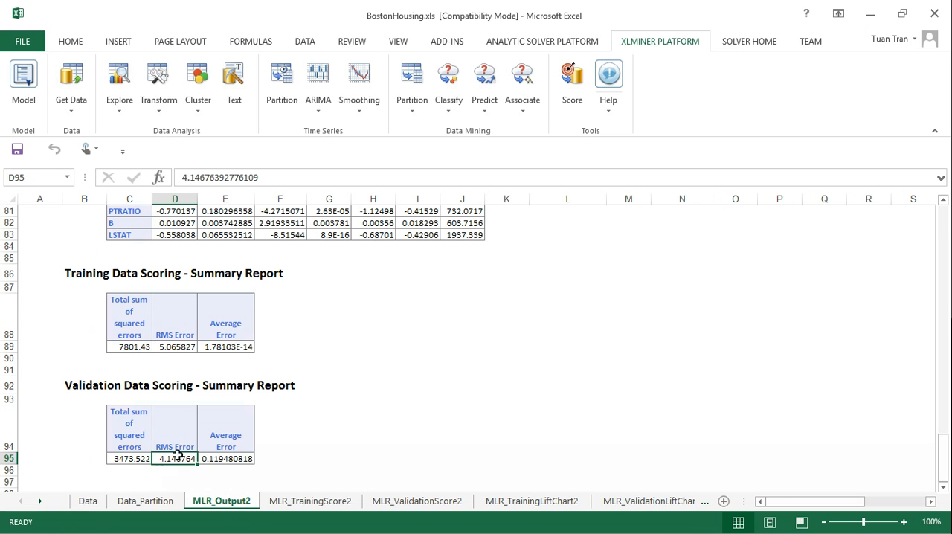
mouse_move(102, 406)
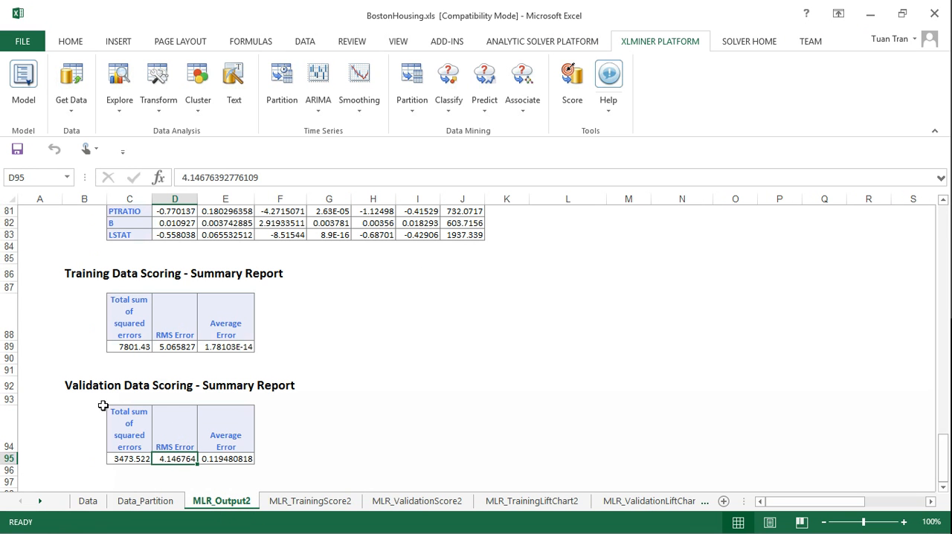
mouse_move(177, 457)
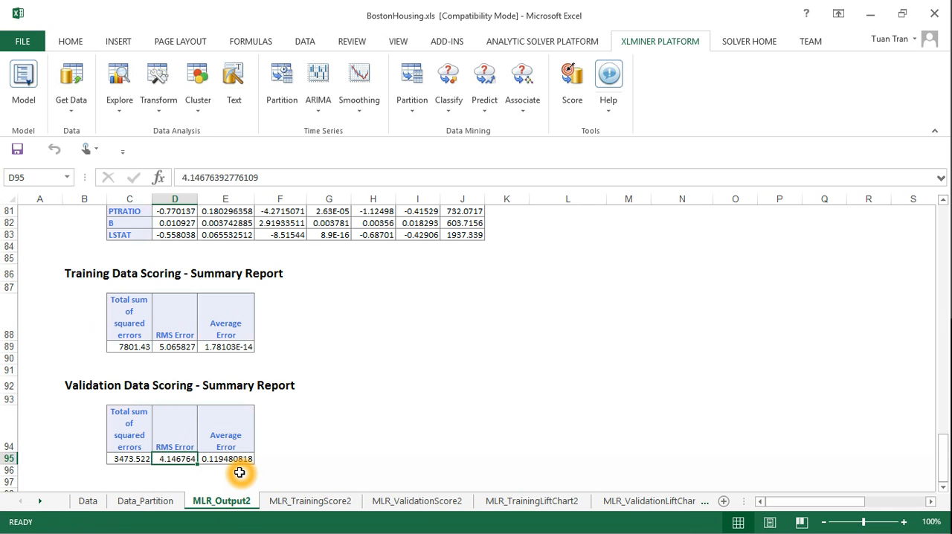
mouse_move(184, 459)
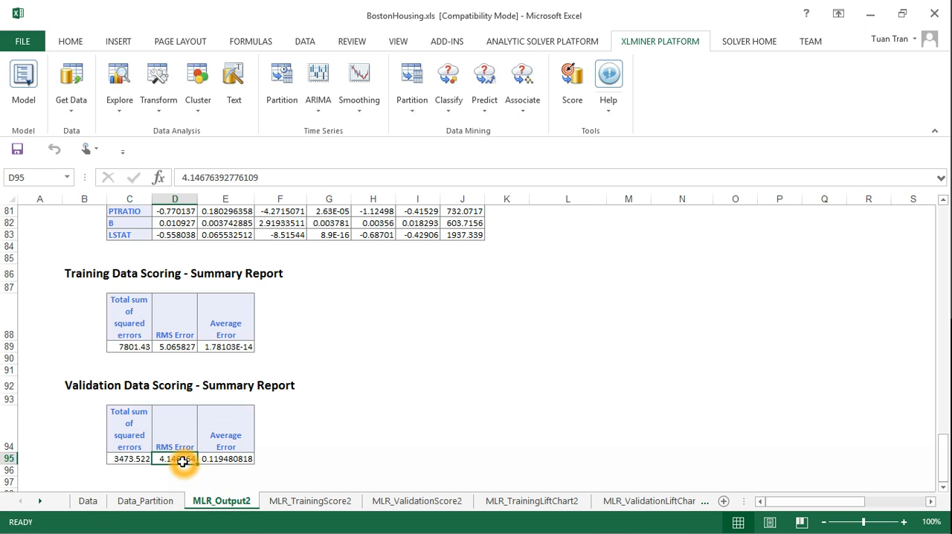
mouse_move(276, 462)
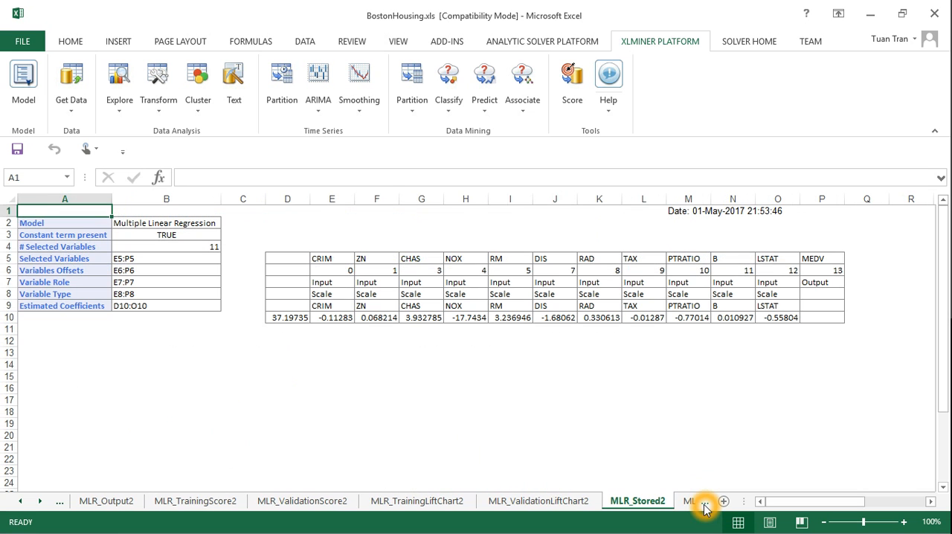
- Run the 12-predictor MLR with MEDV as output, keeping default scoring options, producing MLR_Output3
click(636, 500)
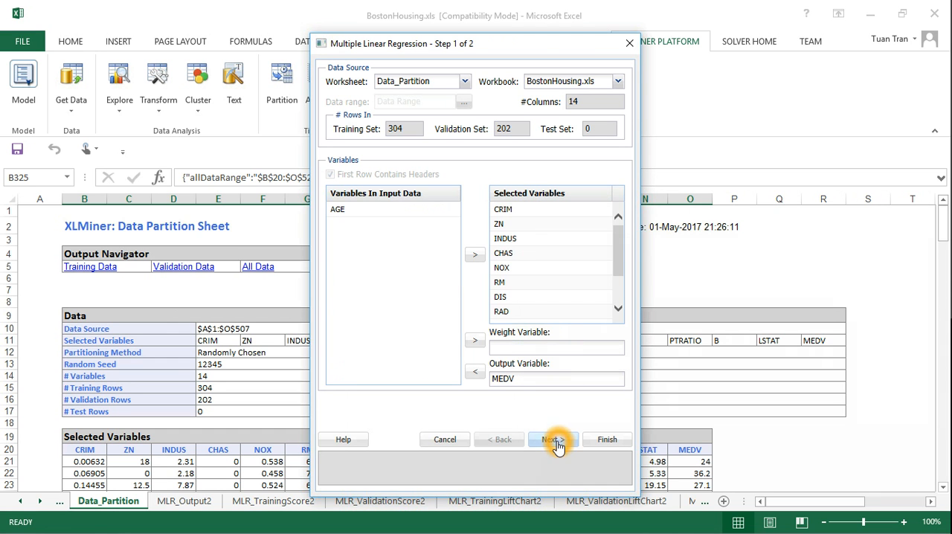
click(552, 439)
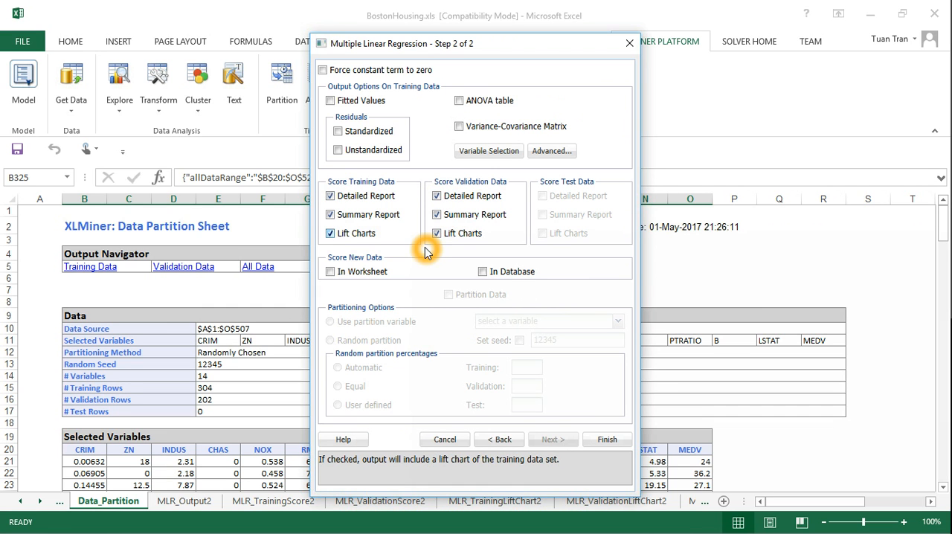
click(607, 439)
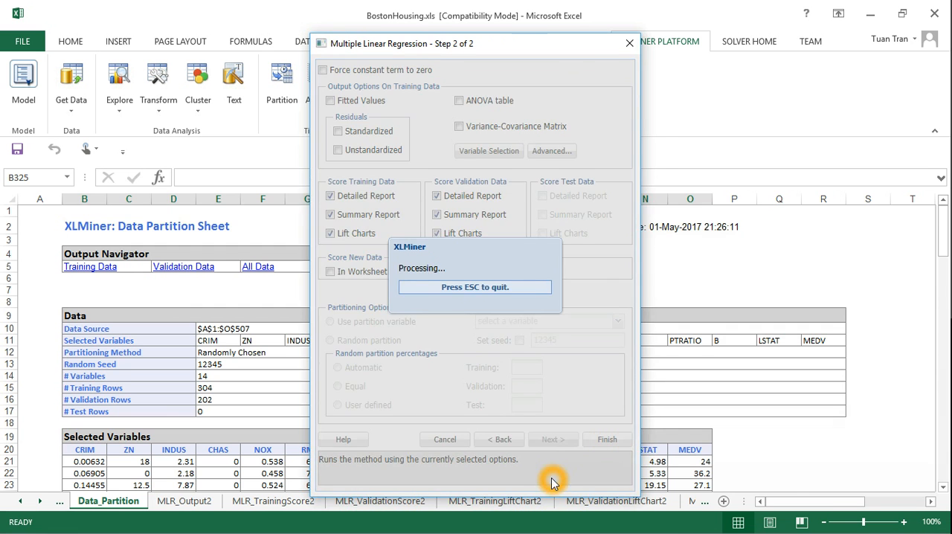
click(607, 439)
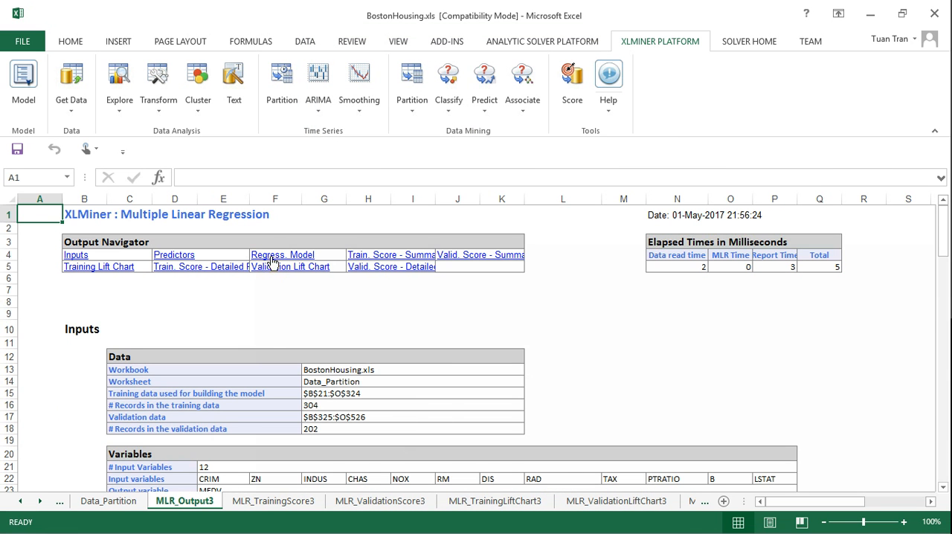
- Locate the 12-variable model's validation RMS error of 4.152022 in cell D97
click(283, 255)
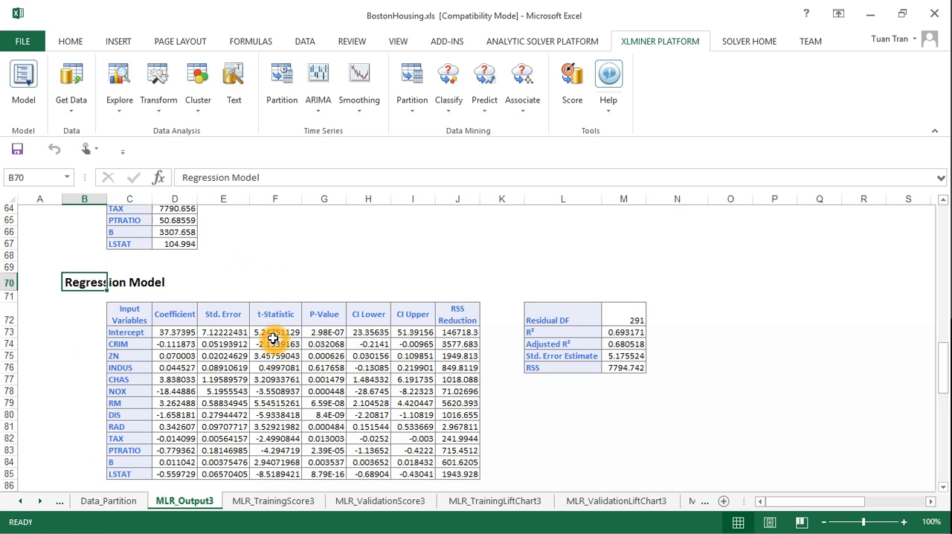
scroll(down, 3)
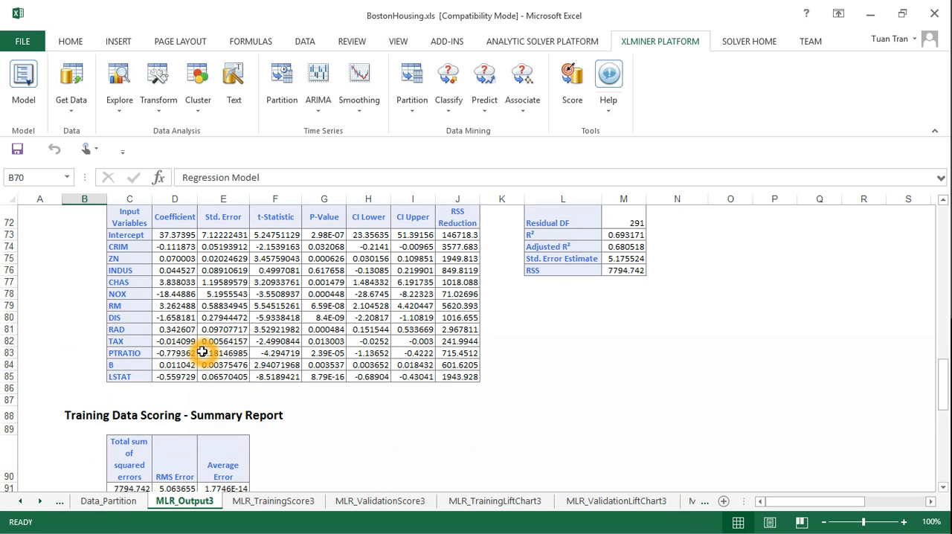
scroll(down, 3)
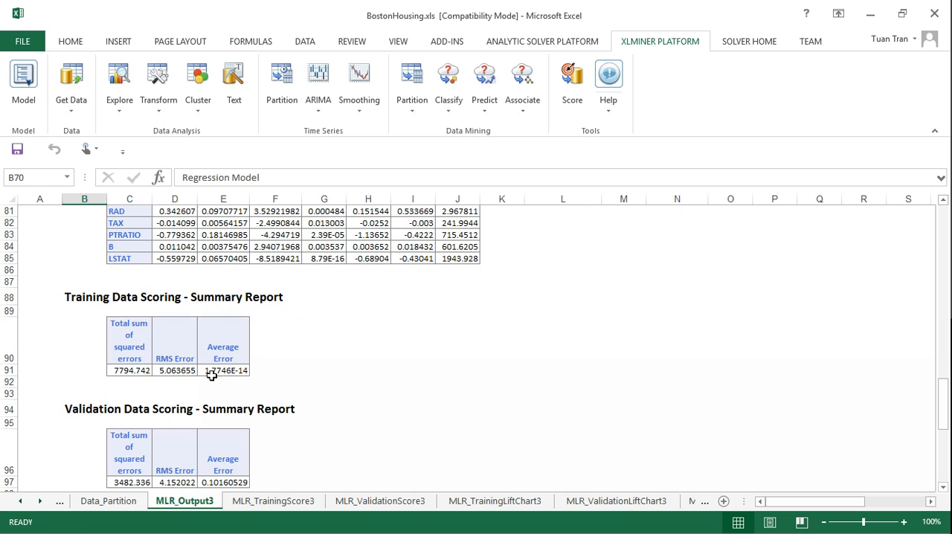
scroll(down, 3)
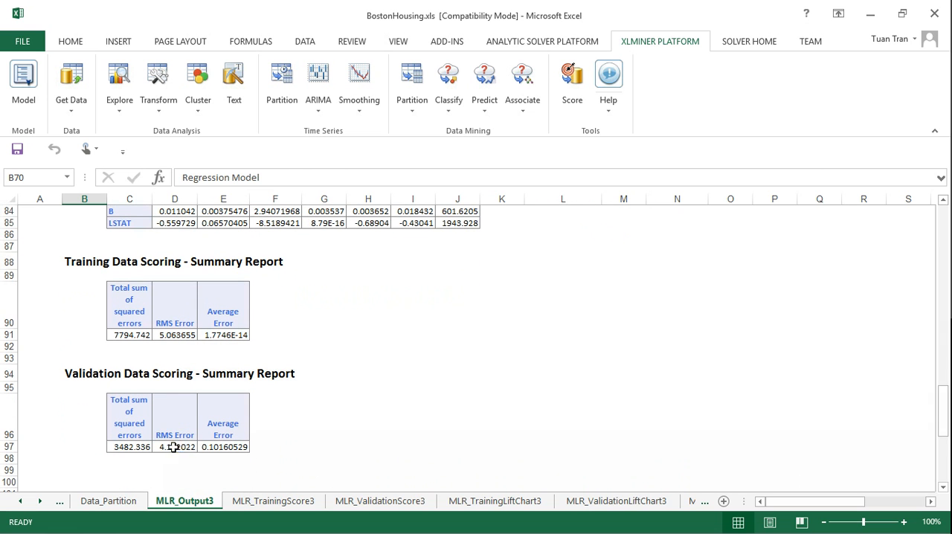
click(174, 446)
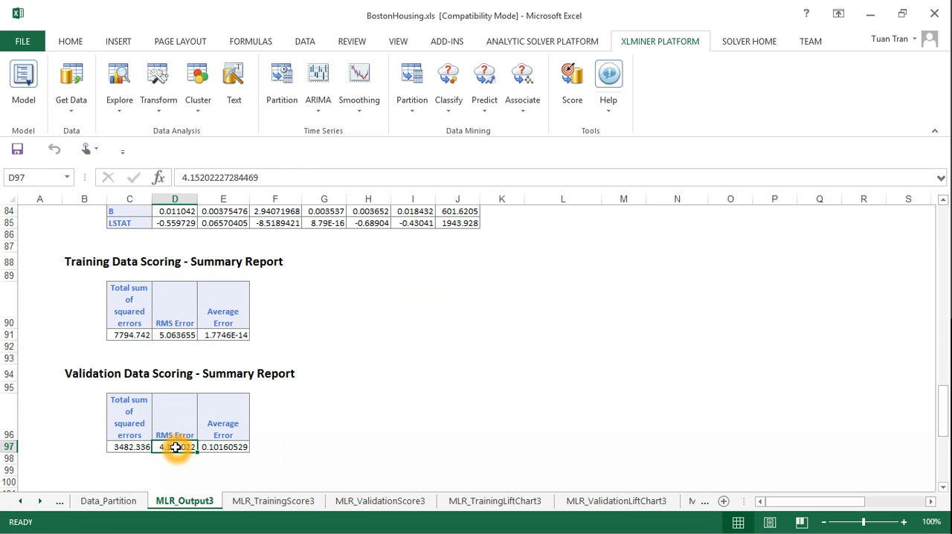
mouse_move(192, 455)
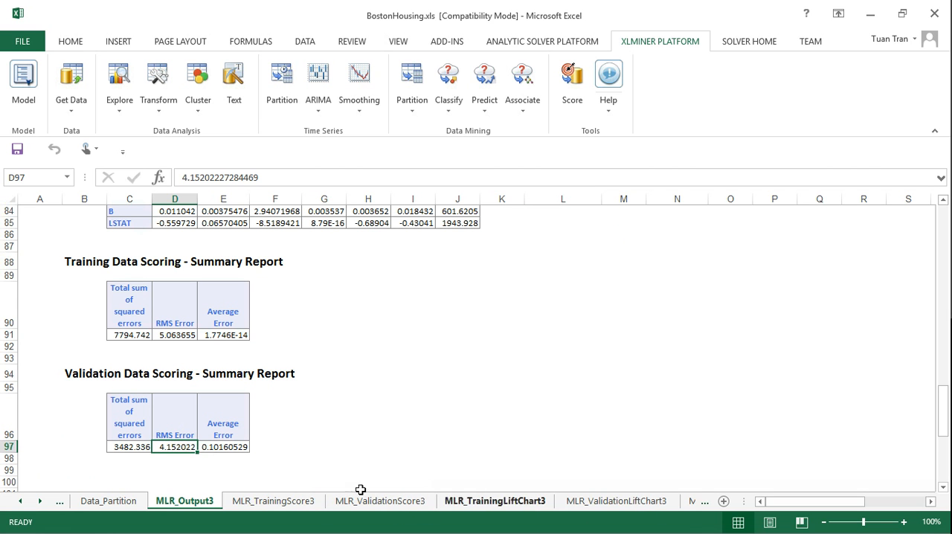
mouse_move(199, 467)
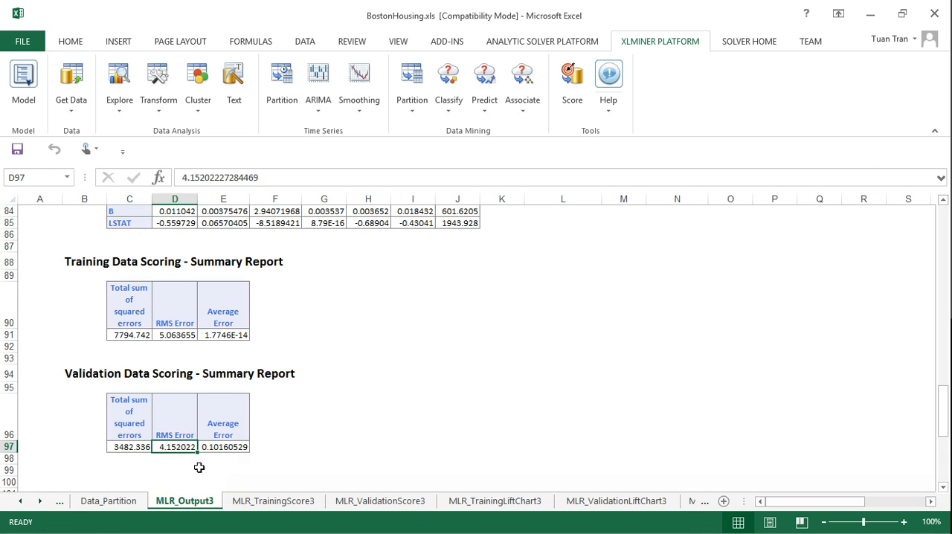
- Open the MLR_Stored3 sheet with the 12-predictor model's coefficients
click(636, 500)
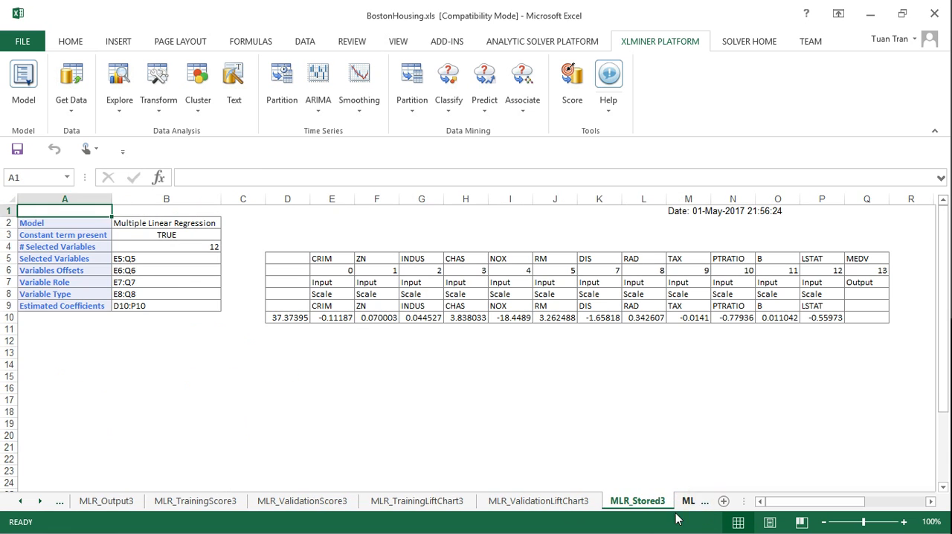
- Switch to MLR_Output2 to compare its 4.146764 validation RMS error
click(636, 501)
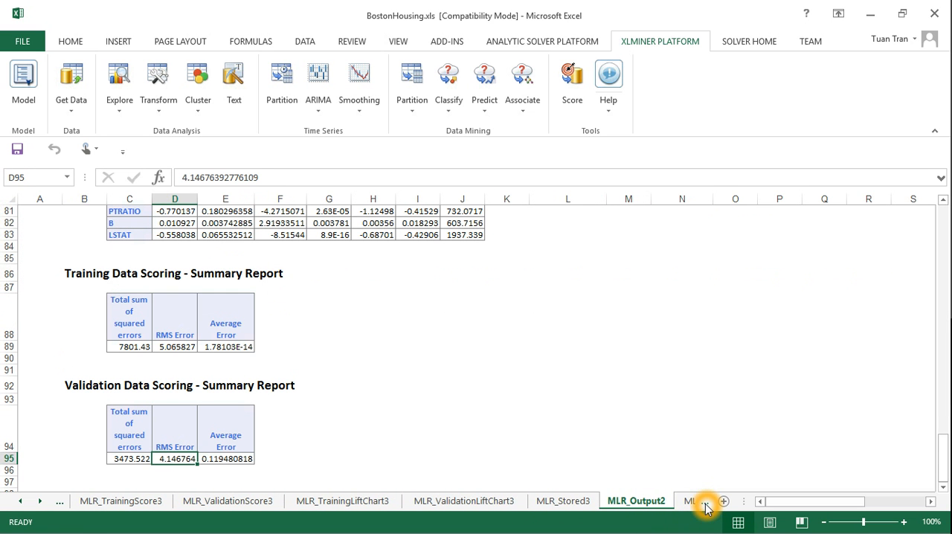
mouse_move(350, 450)
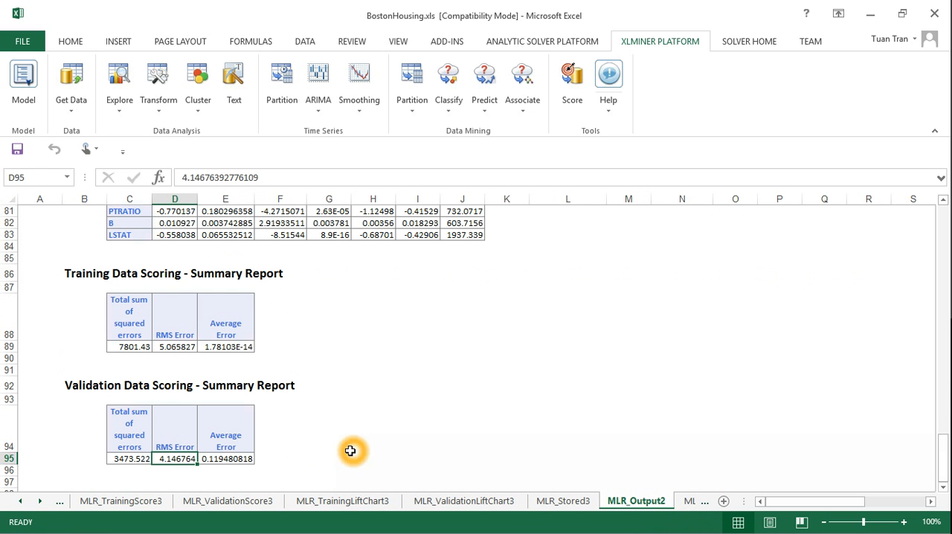
mouse_move(474, 389)
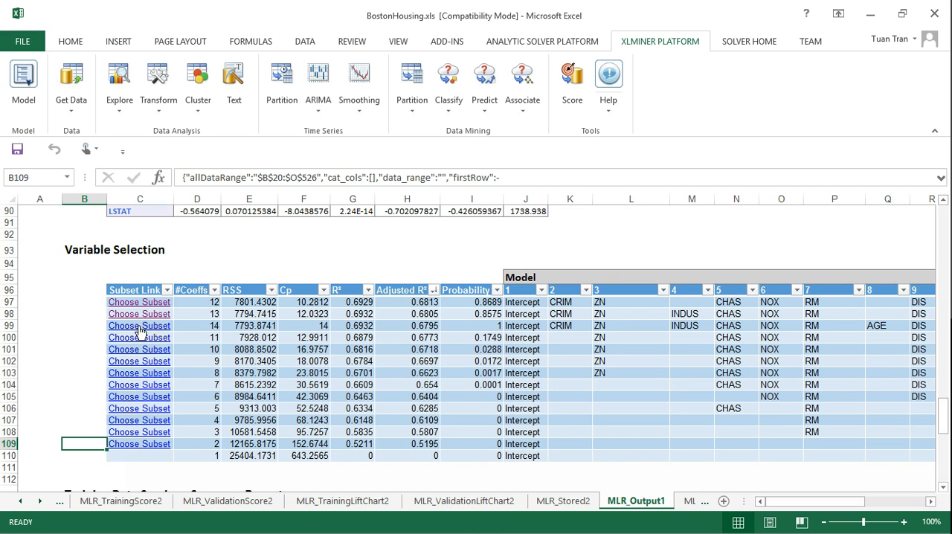
mouse_move(214, 318)
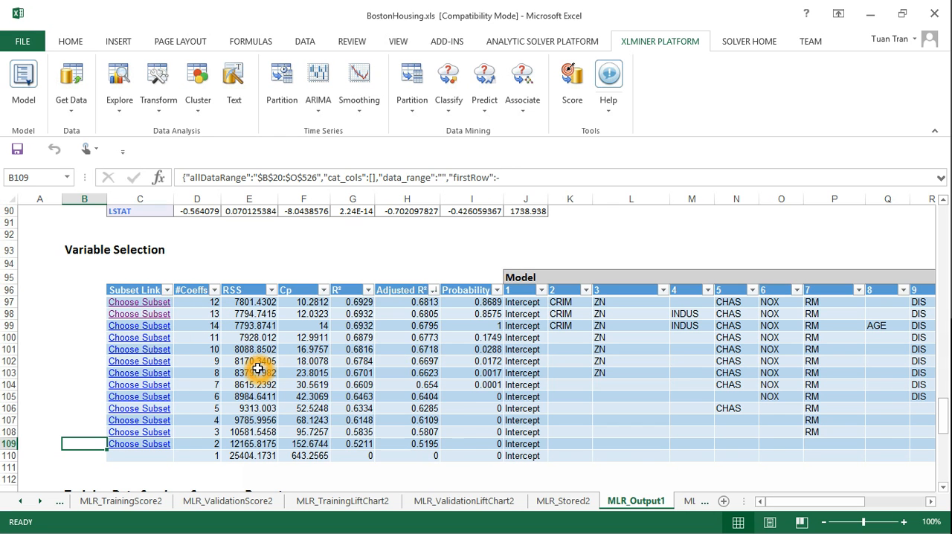
mouse_move(285, 303)
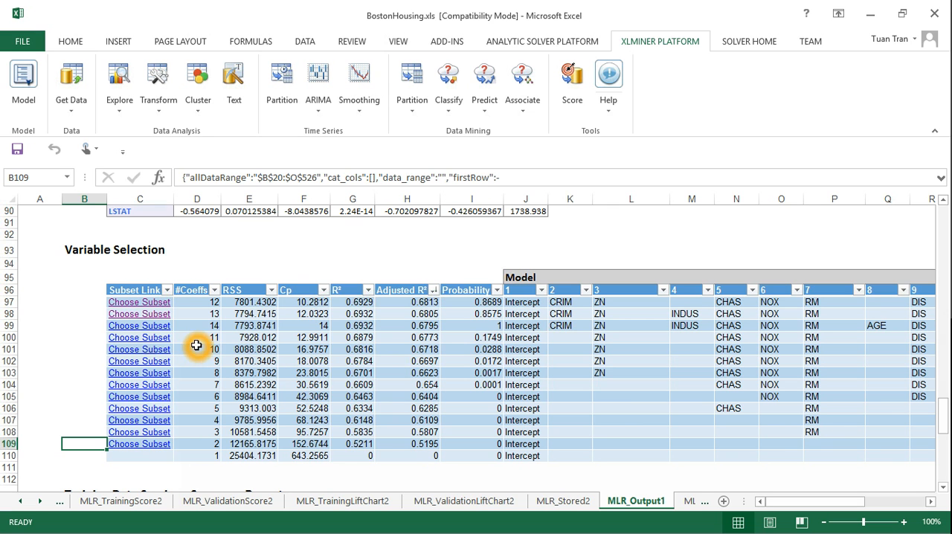
mouse_move(329, 351)
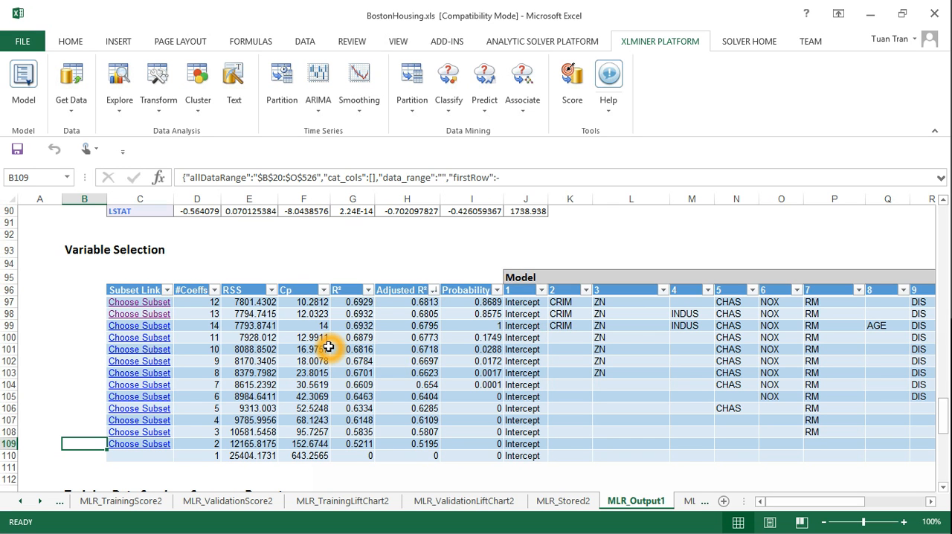
mouse_move(354, 352)
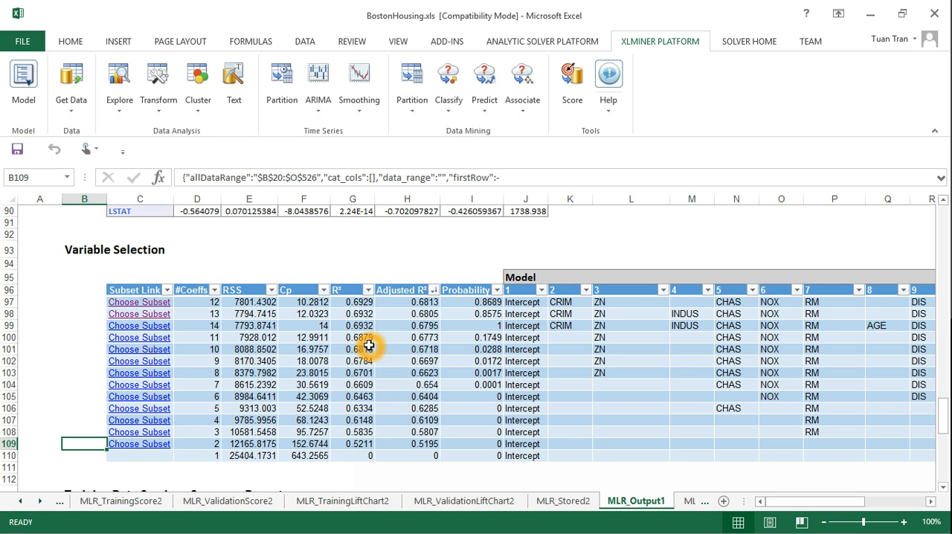
mouse_move(368, 346)
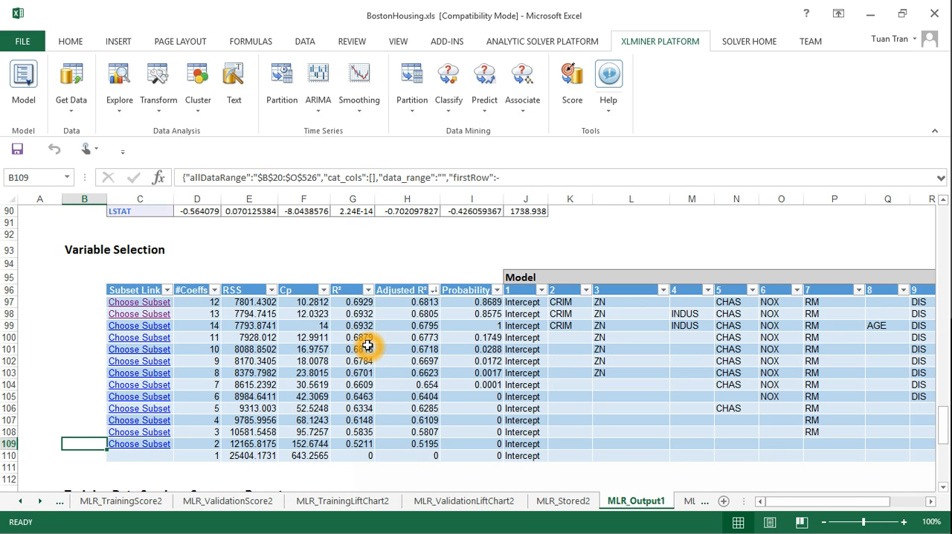